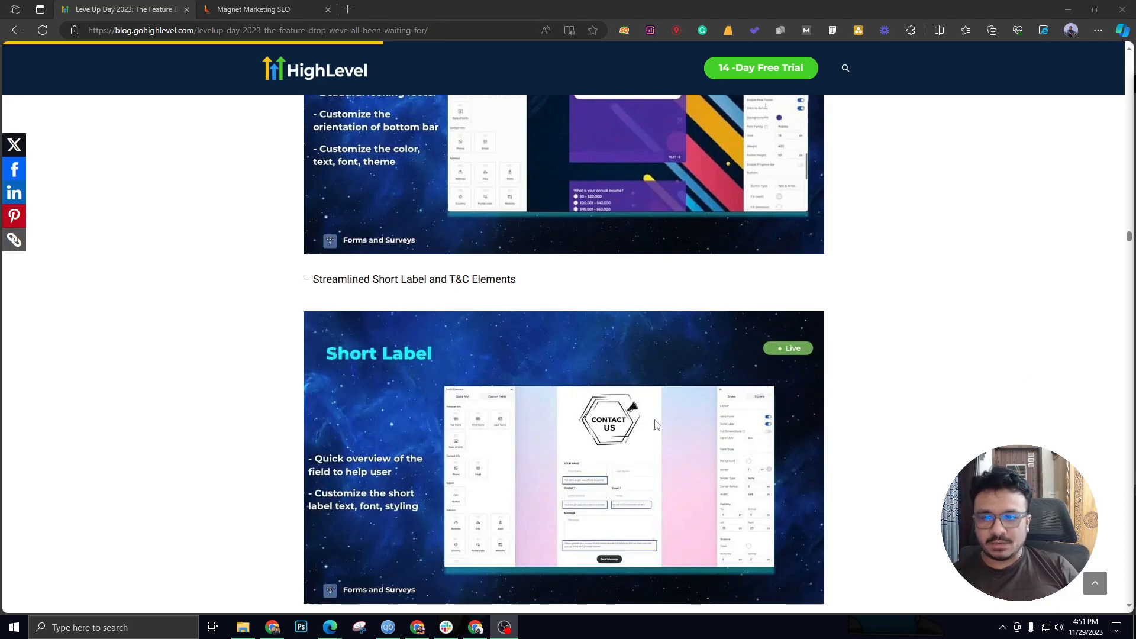
mouse_move(733, 332)
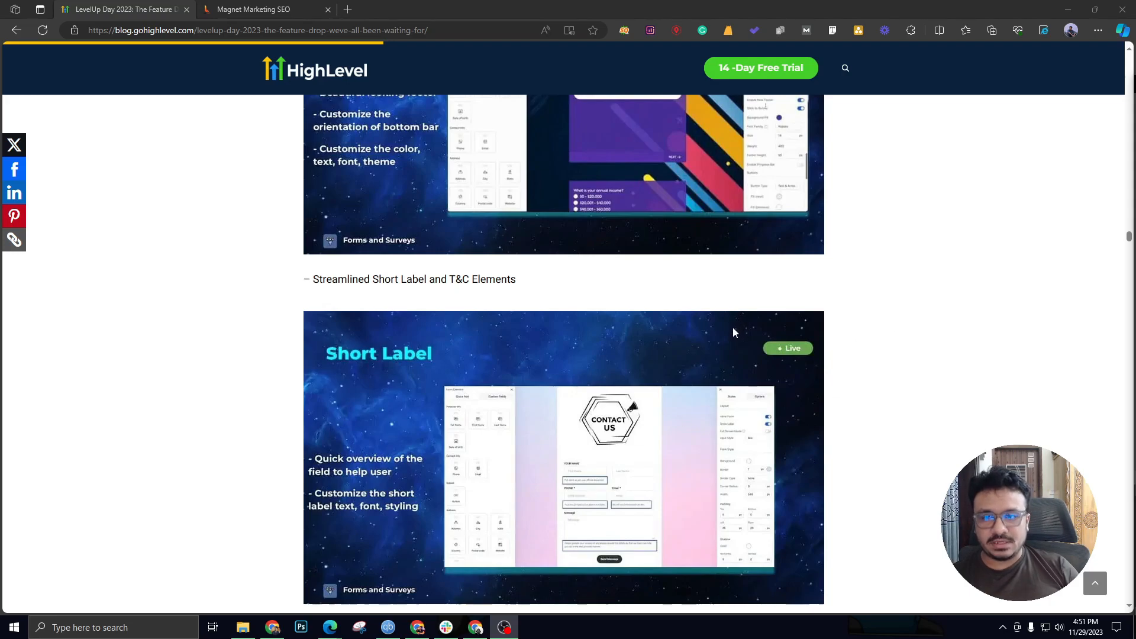
mouse_move(595, 317)
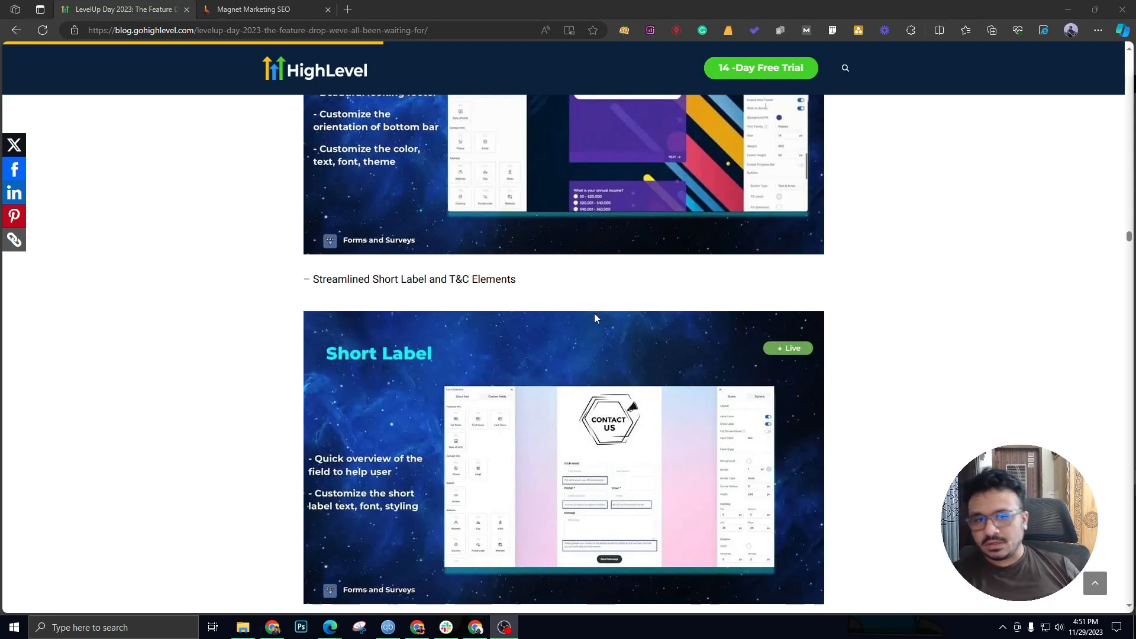
mouse_move(304, 269)
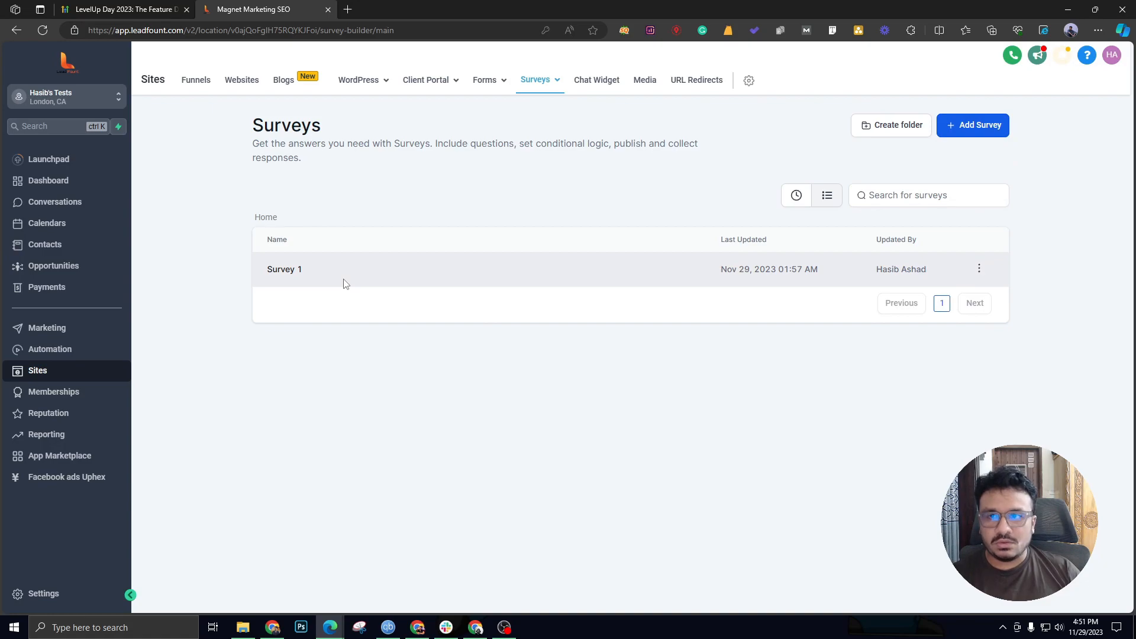
Step: Open Survey 1 in the builder and begin renaming its title to "Demo Surve..."
left_click(284, 269)
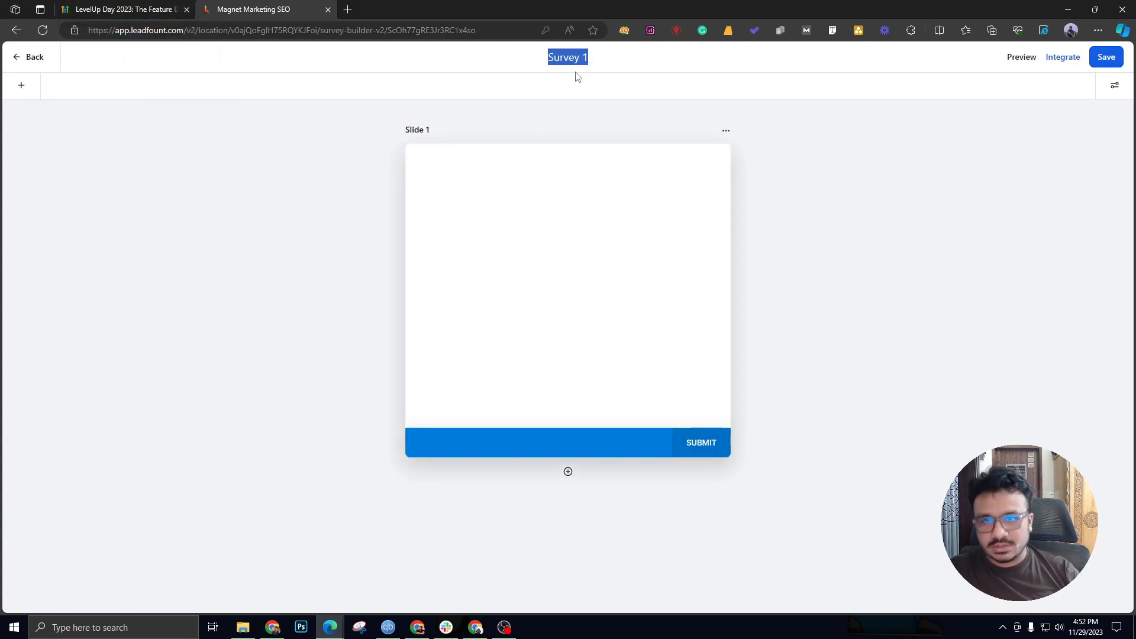
type("Demo Surve")
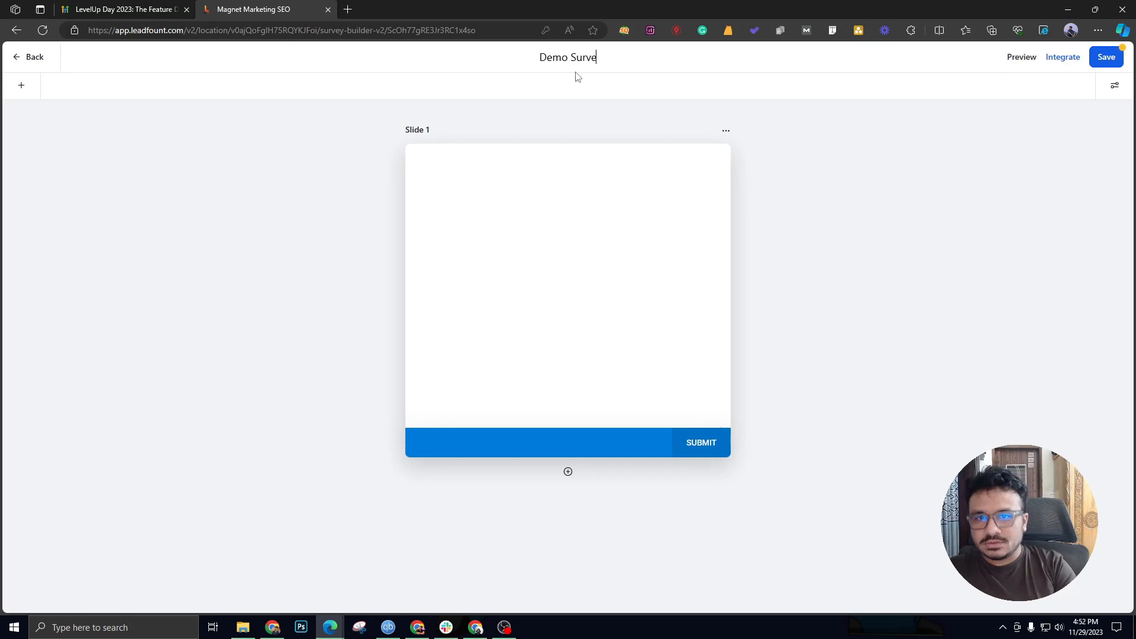
Step: Review the Survey Themes section of the feature announcement article
left_click(123, 10)
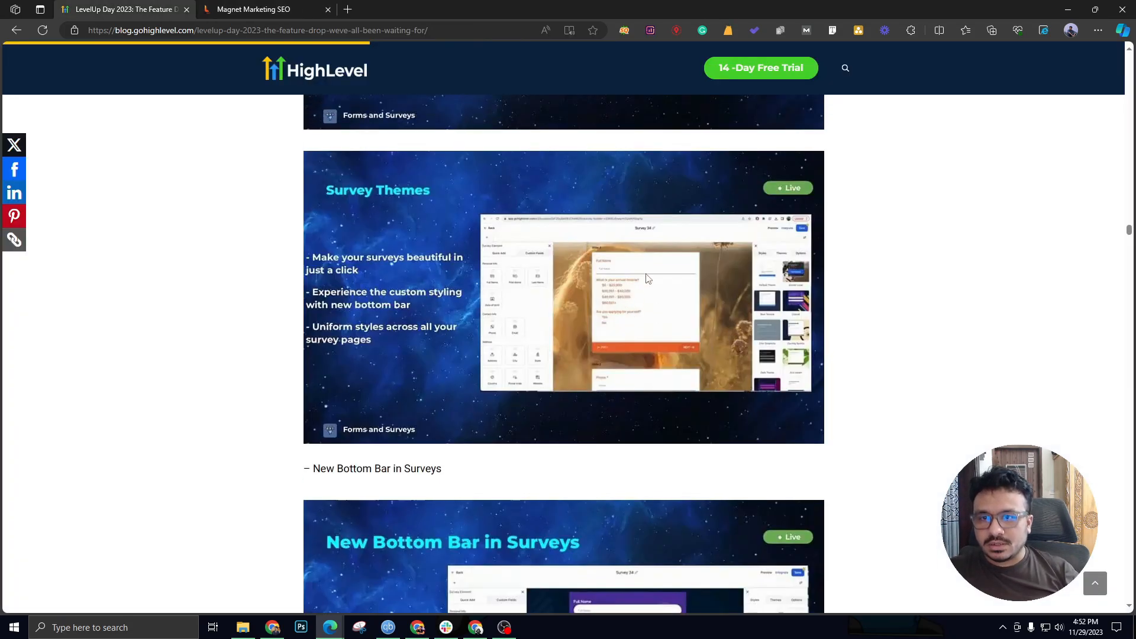
scroll("down", 3)
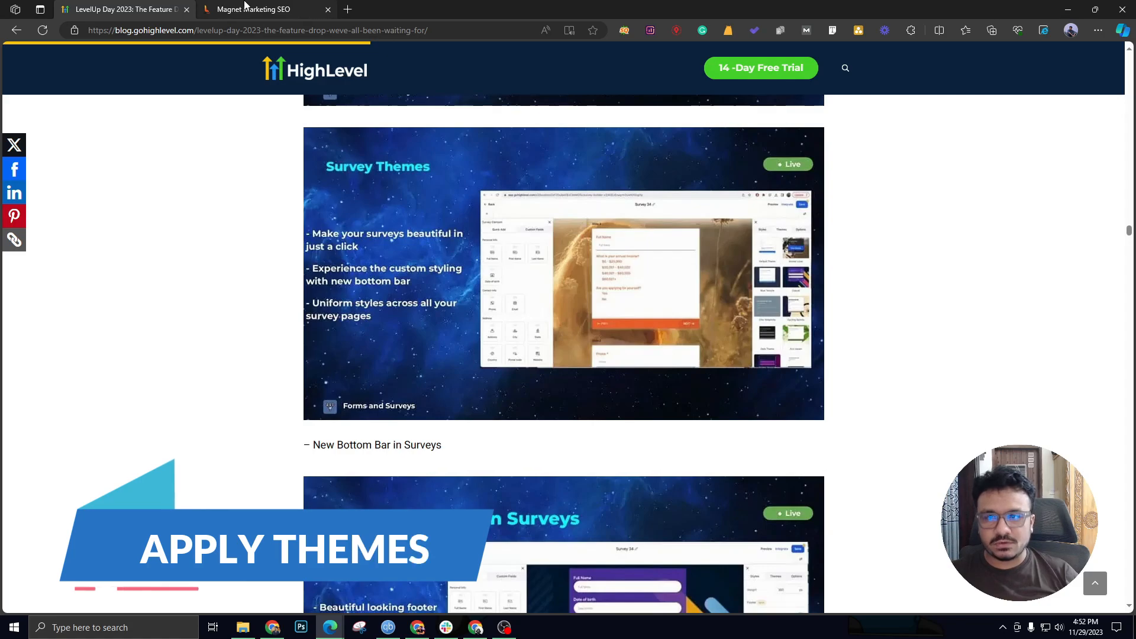
mouse_move(252, 9)
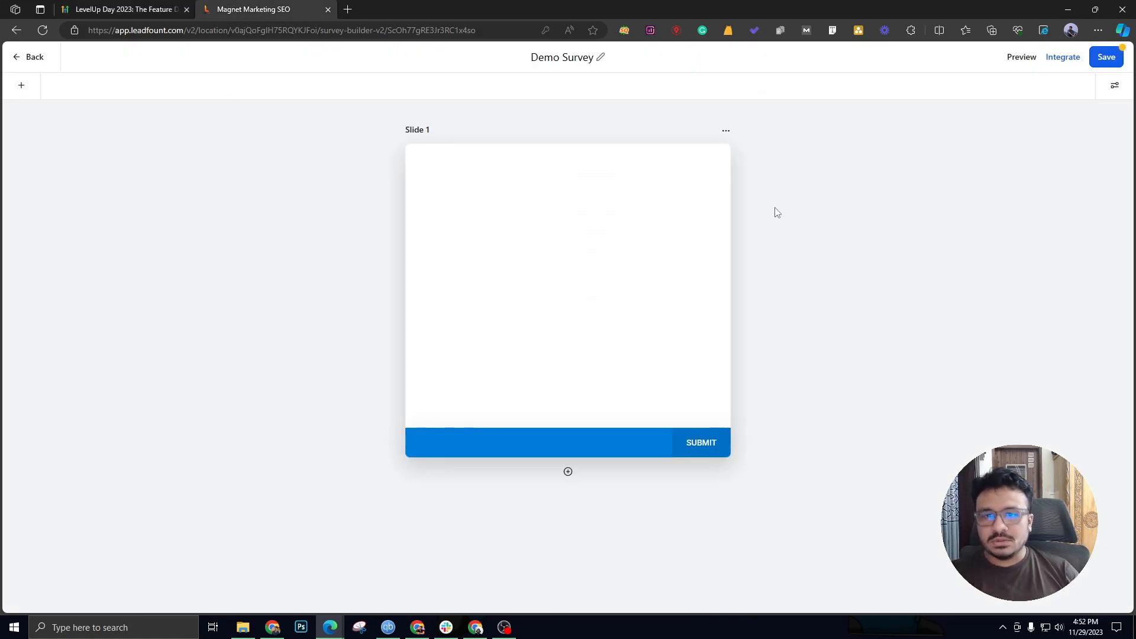
mouse_move(21, 85)
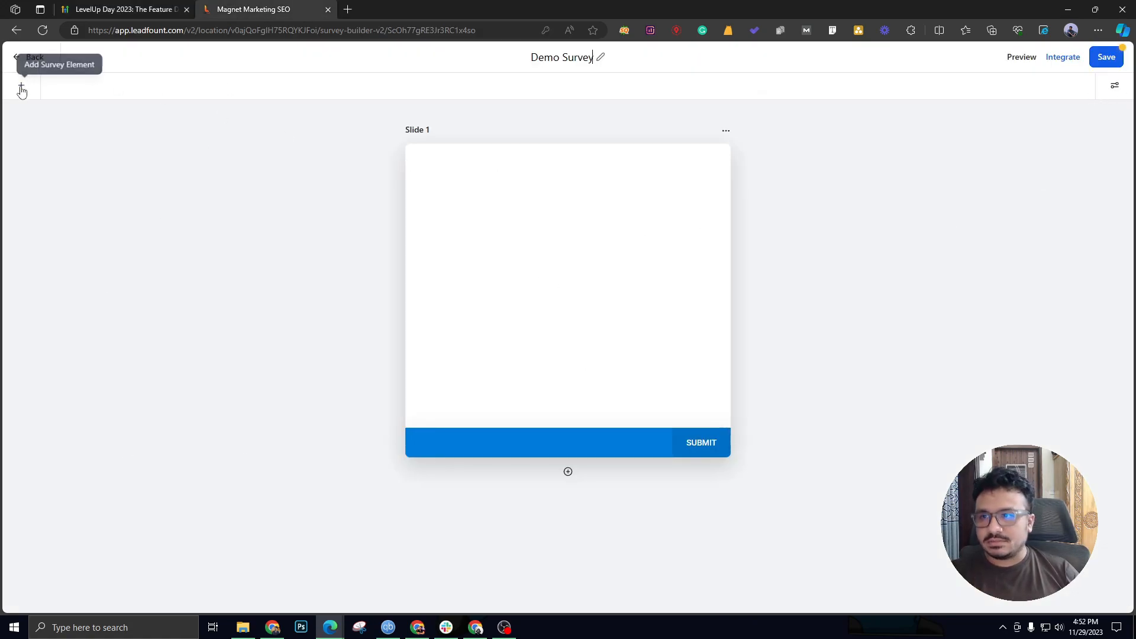
Step: Add Email and Full Name fields to slide 1 and the roofing services custom field on slide 2
left_click(22, 86)
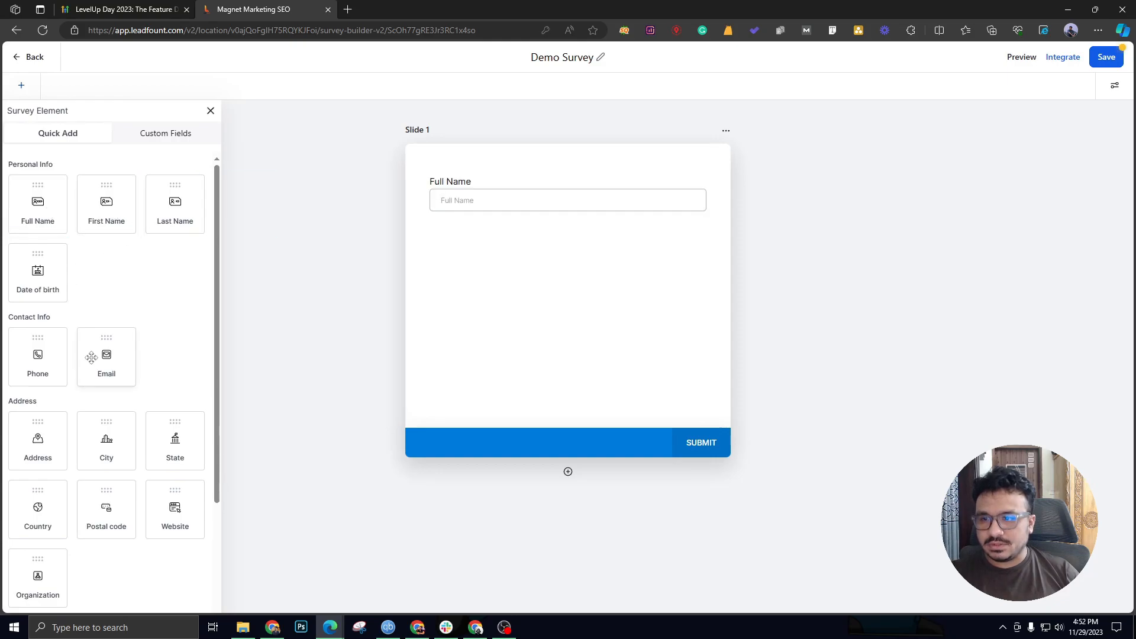
left_click(106, 355)
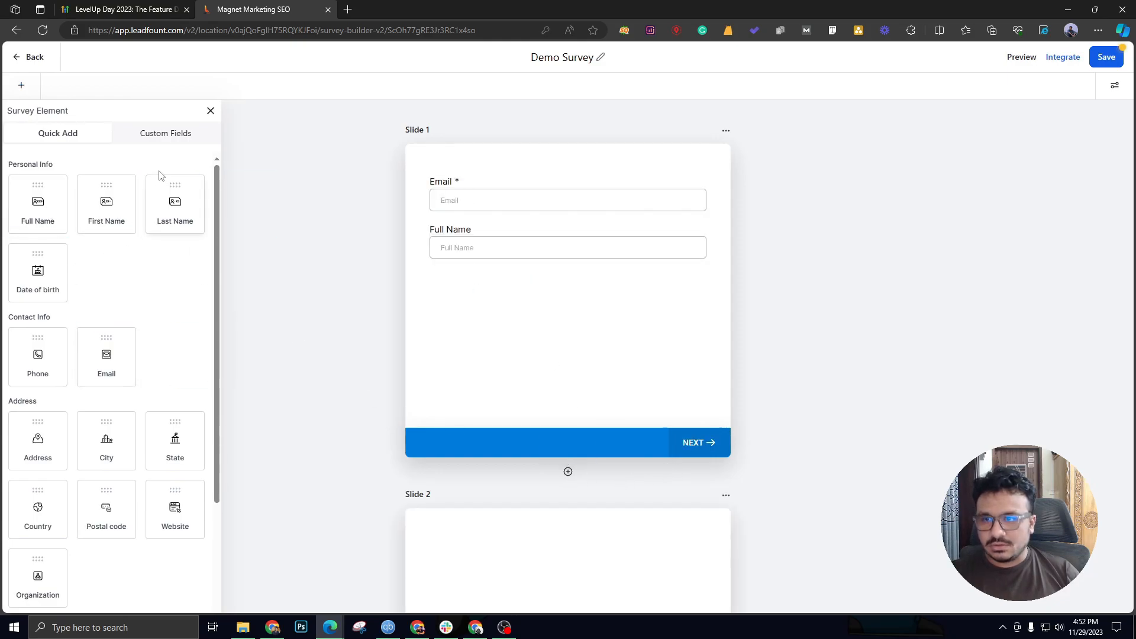
left_click(165, 133)
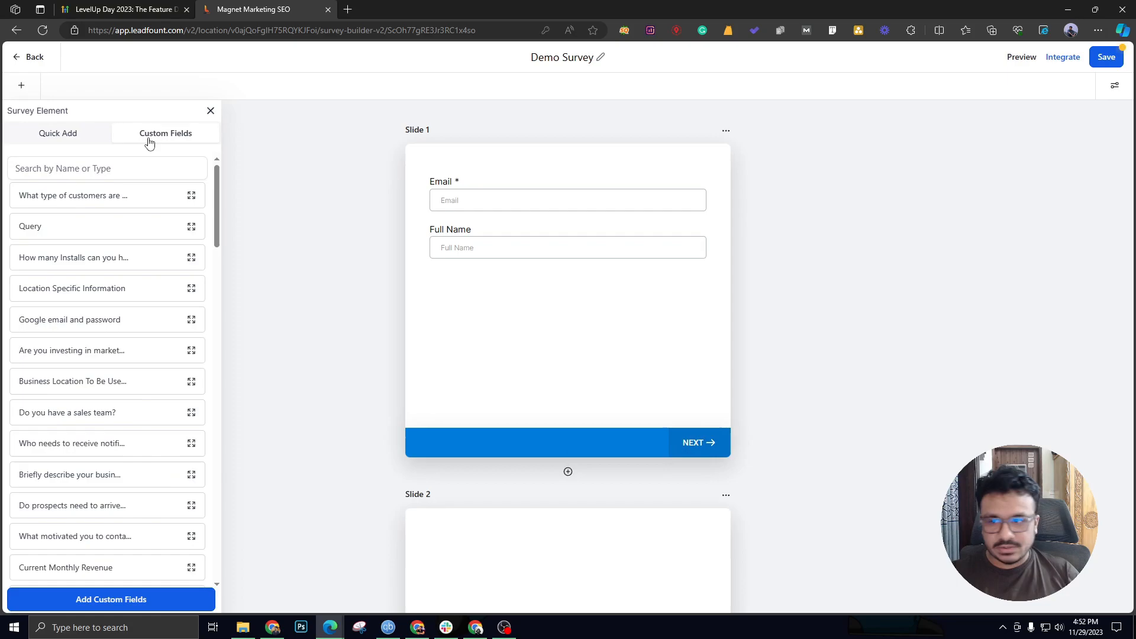
scroll("down", 3)
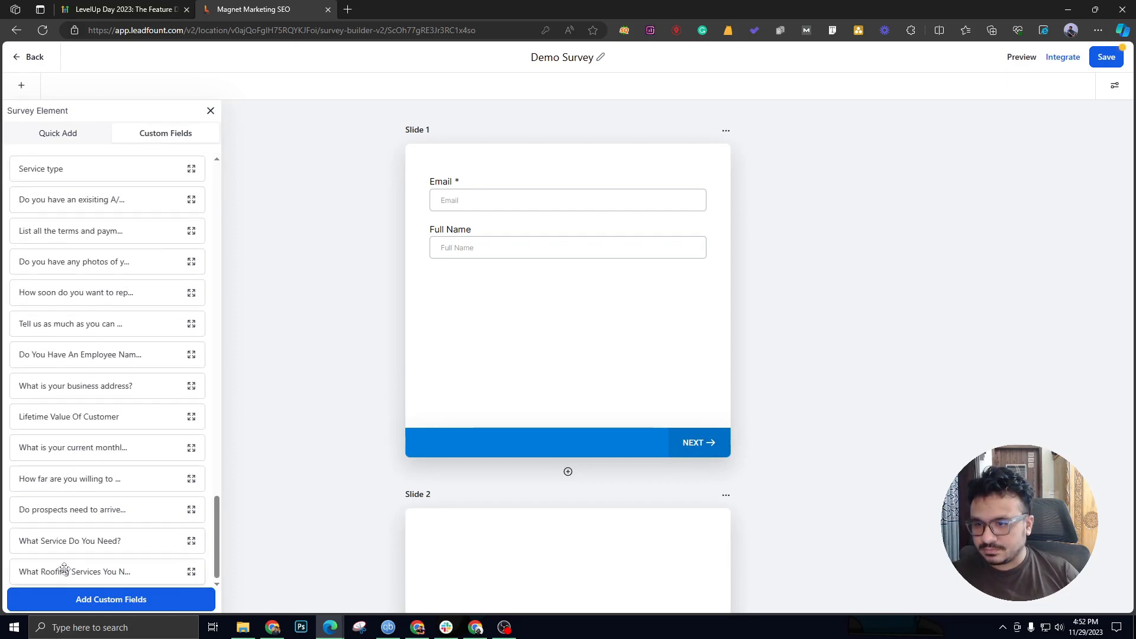
scroll("down", 3)
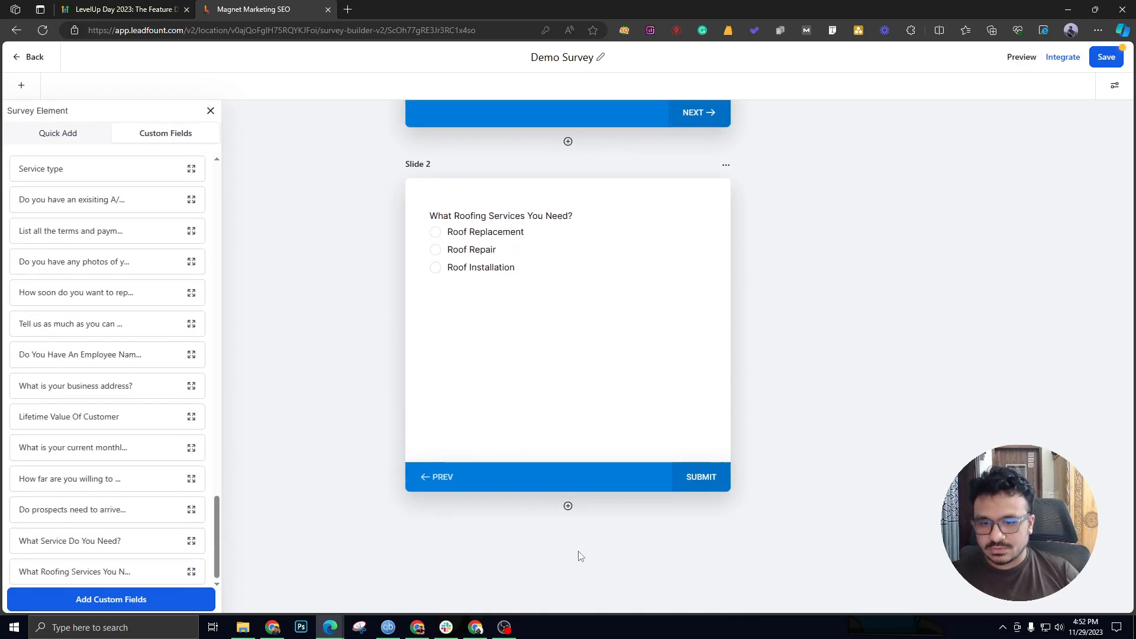
scroll("down", 3)
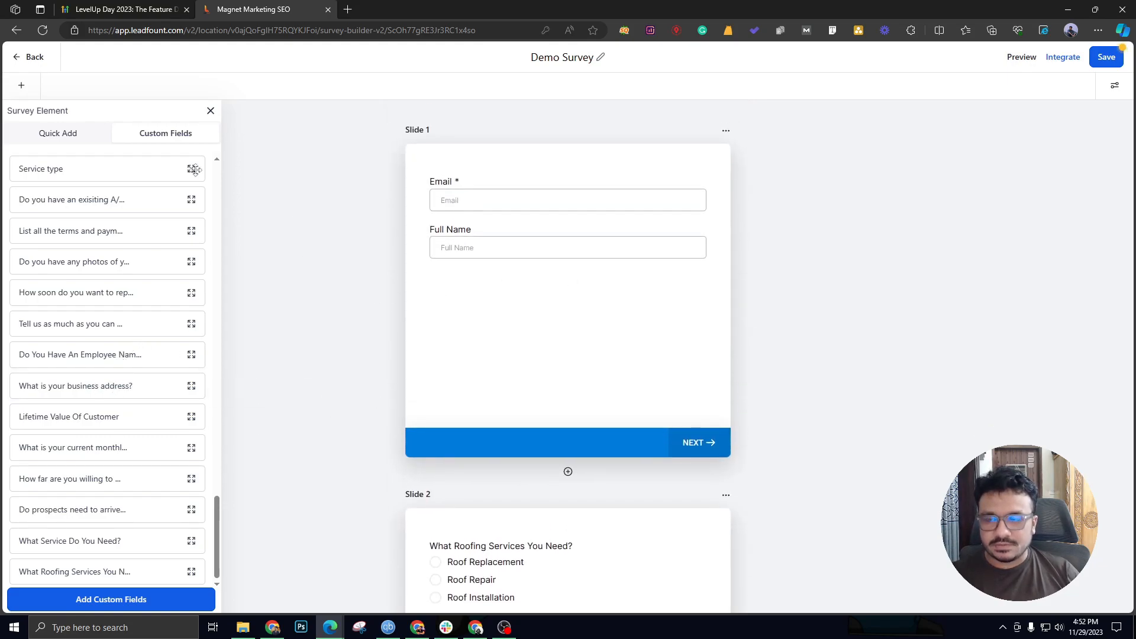
left_click(210, 110)
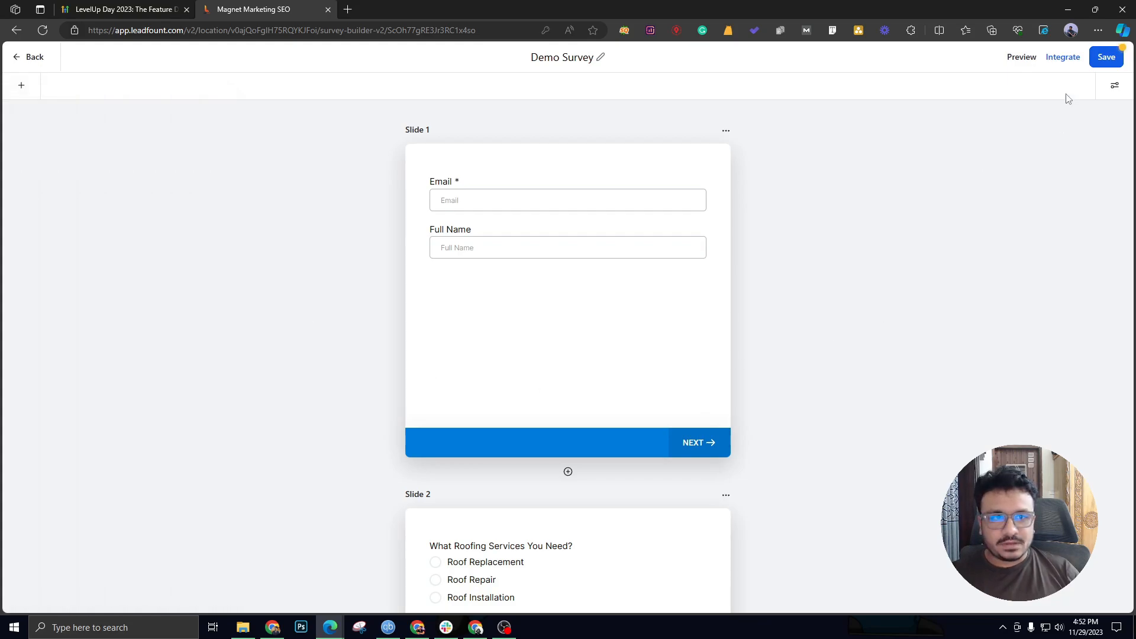
Step: Apply a ready-made theme with a yellow-and-purple bubble background and purple buttons, confirming the style reset
left_click(1114, 85)
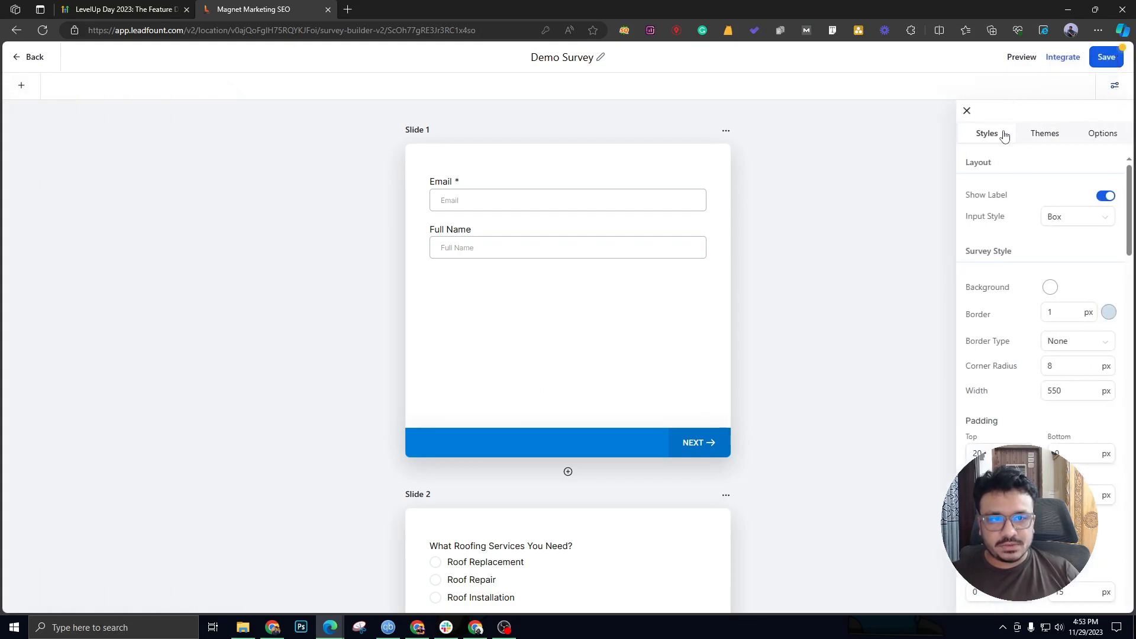
left_click(1044, 133)
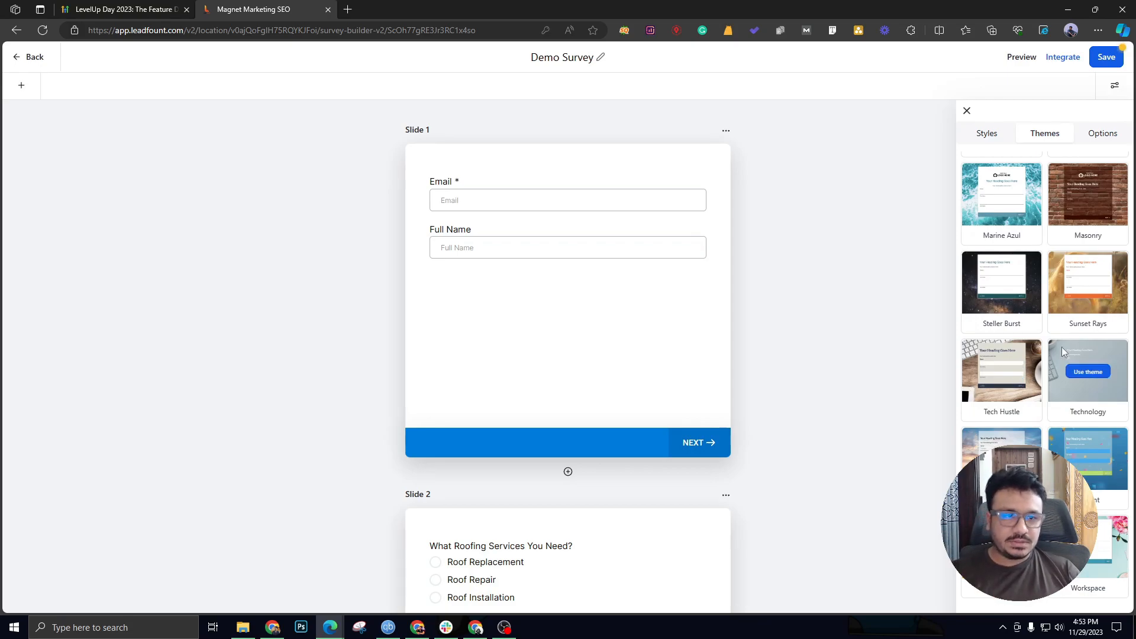
left_click(1086, 371)
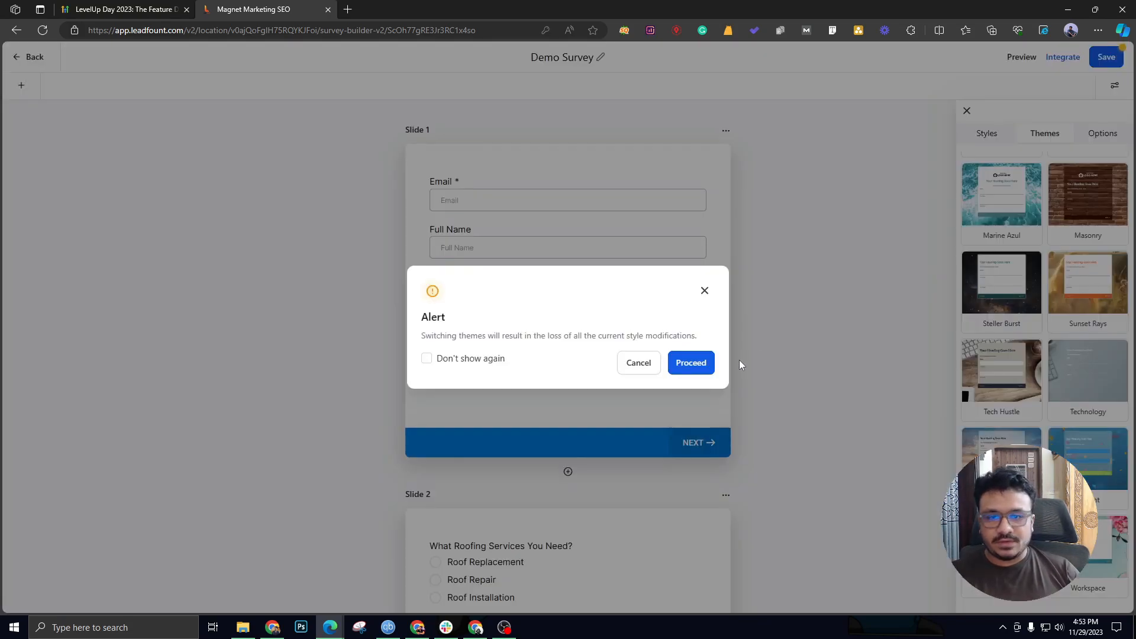
left_click(689, 362)
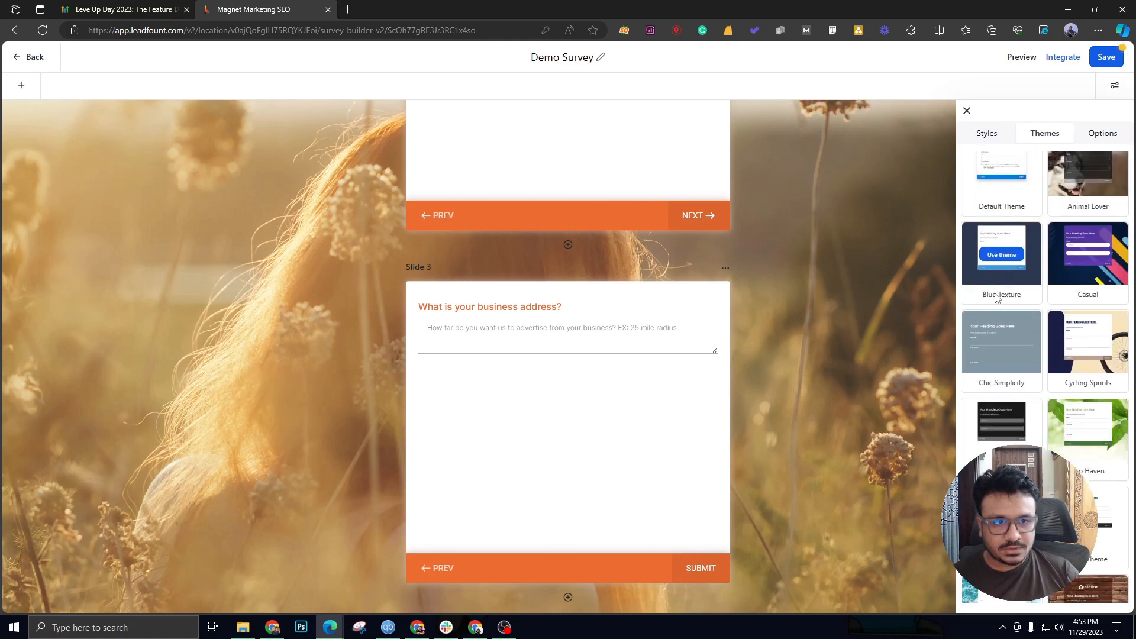
scroll("down", 3)
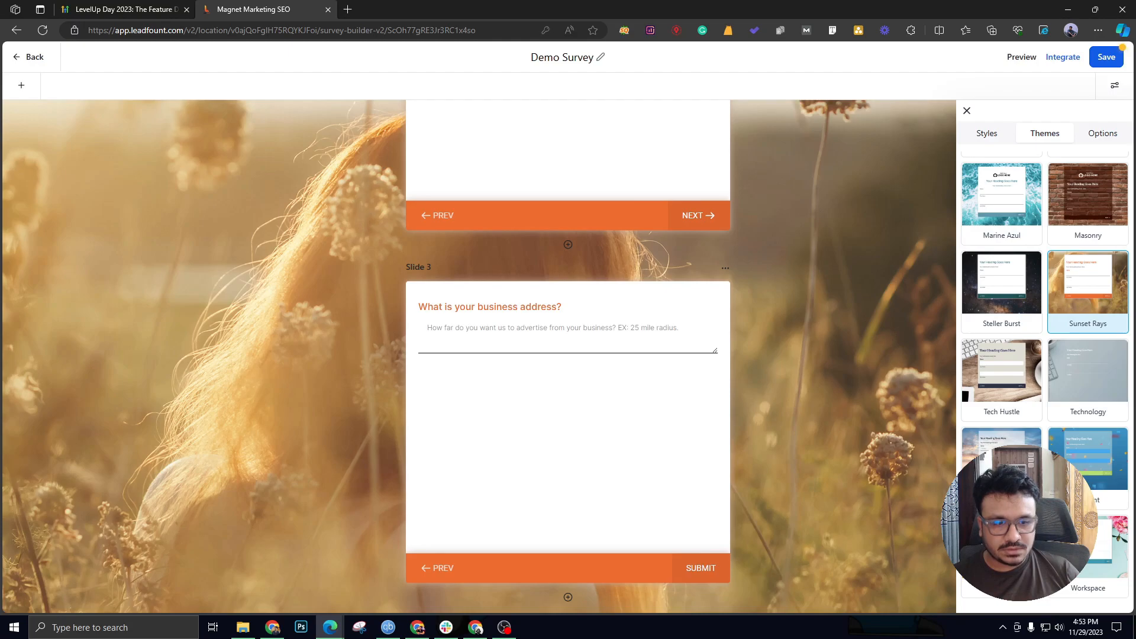
mouse_move(386, 429)
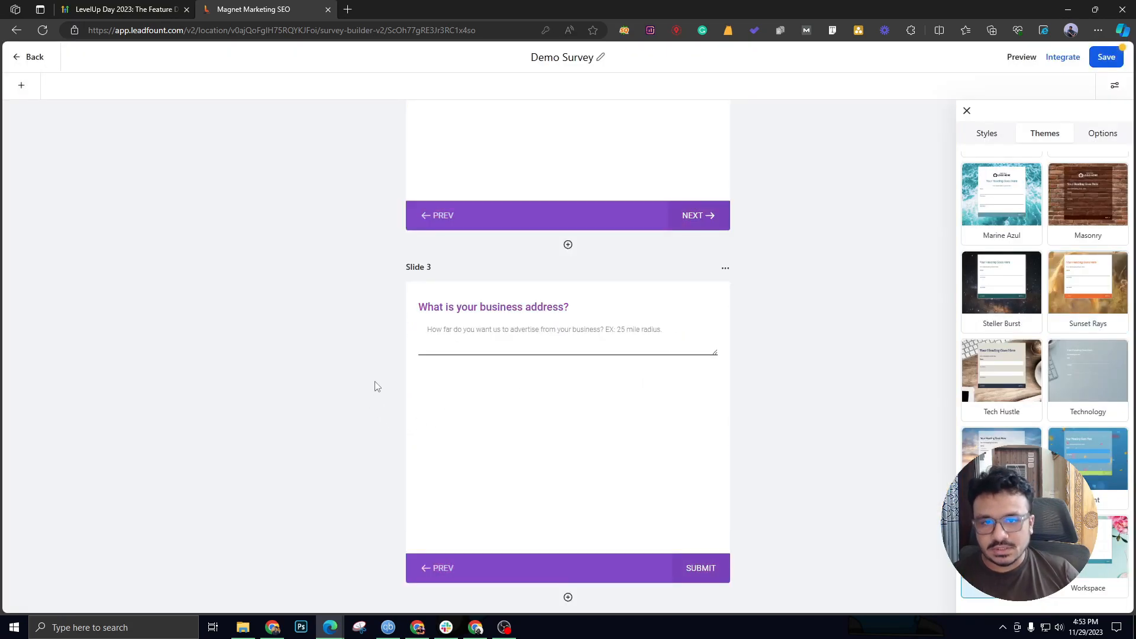
scroll("up", 3)
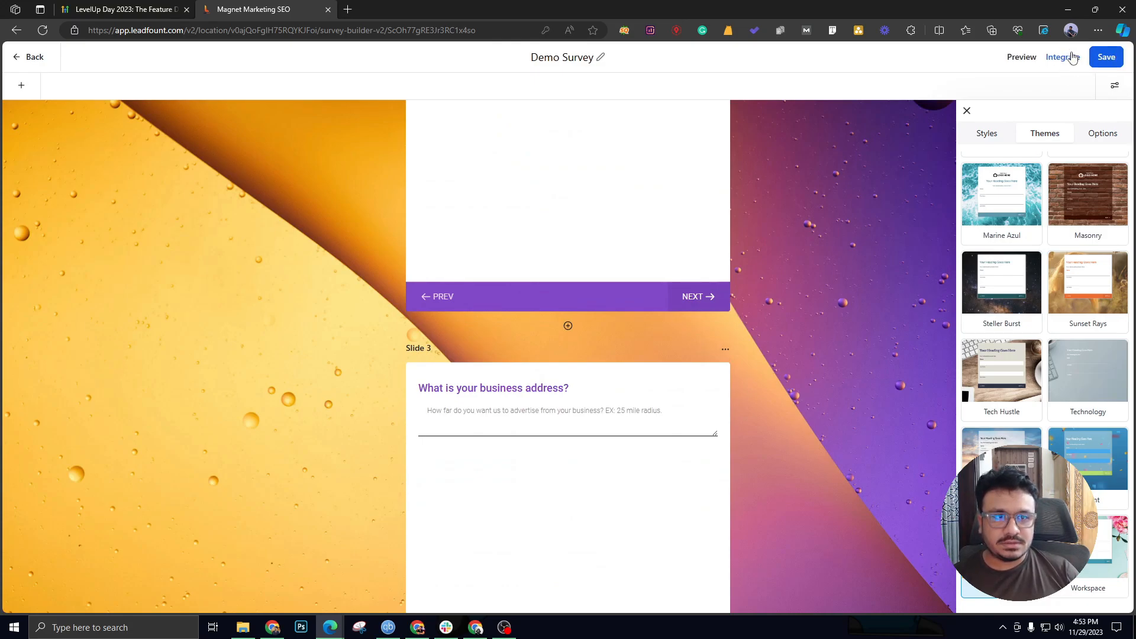
Step: Open the survey's share link in a new tab to preview the themed Demo Survey live
left_click(1062, 56)
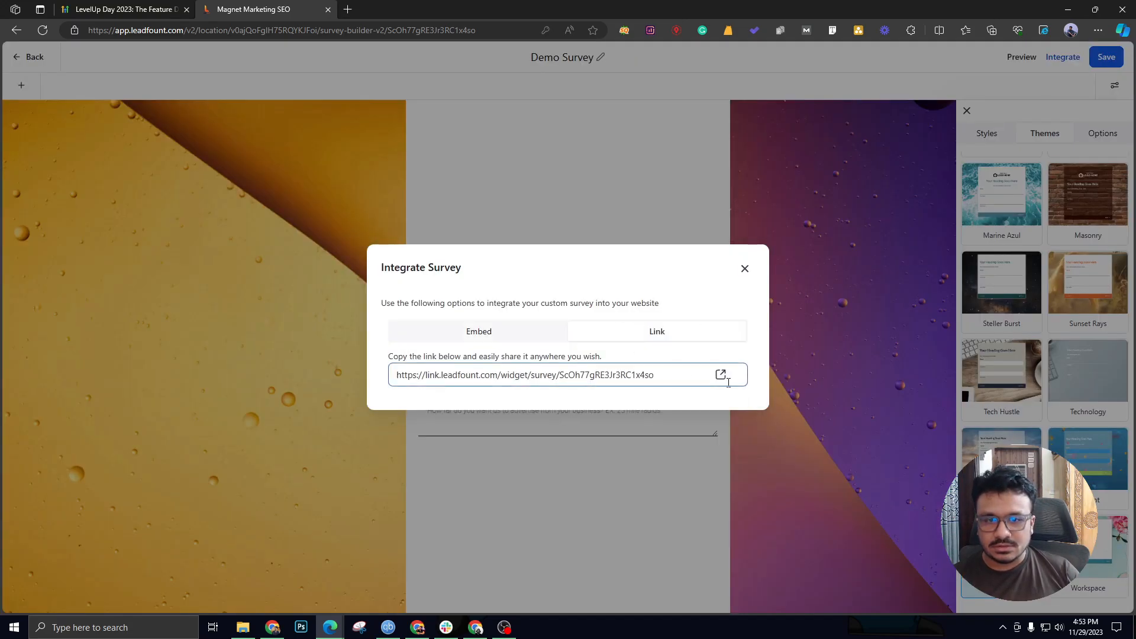
left_click(720, 375)
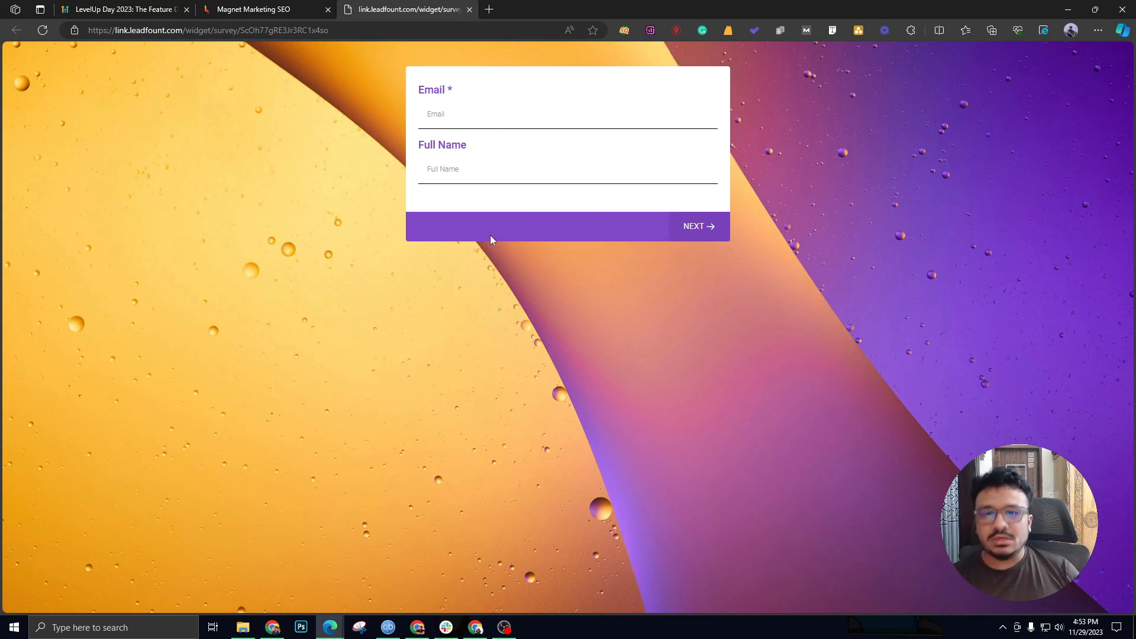
mouse_move(614, 226)
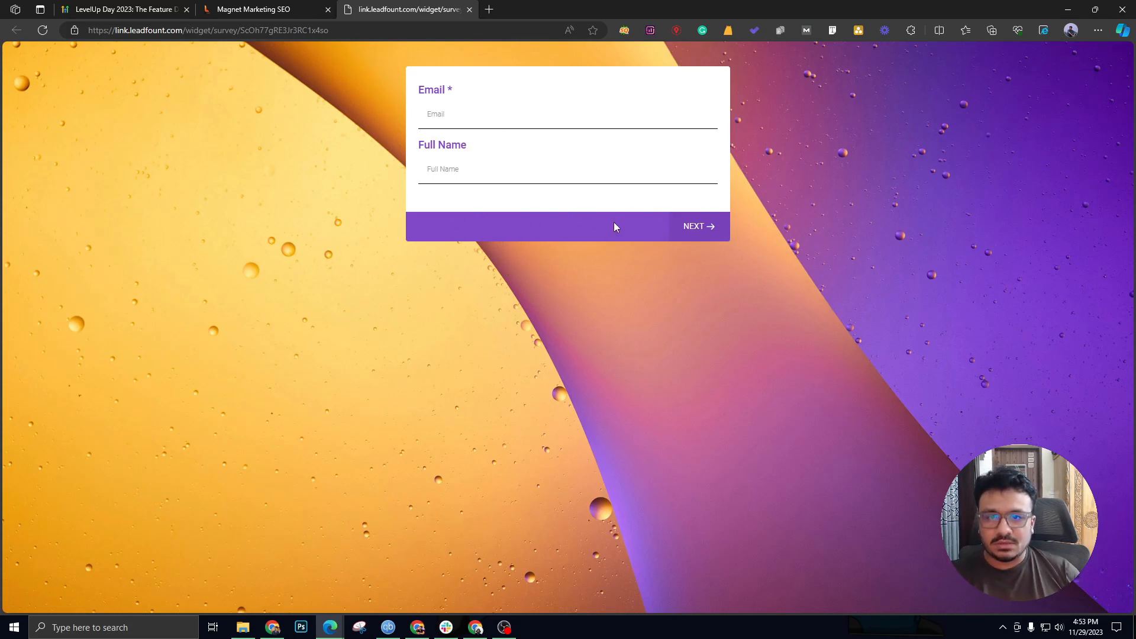
mouse_move(645, 213)
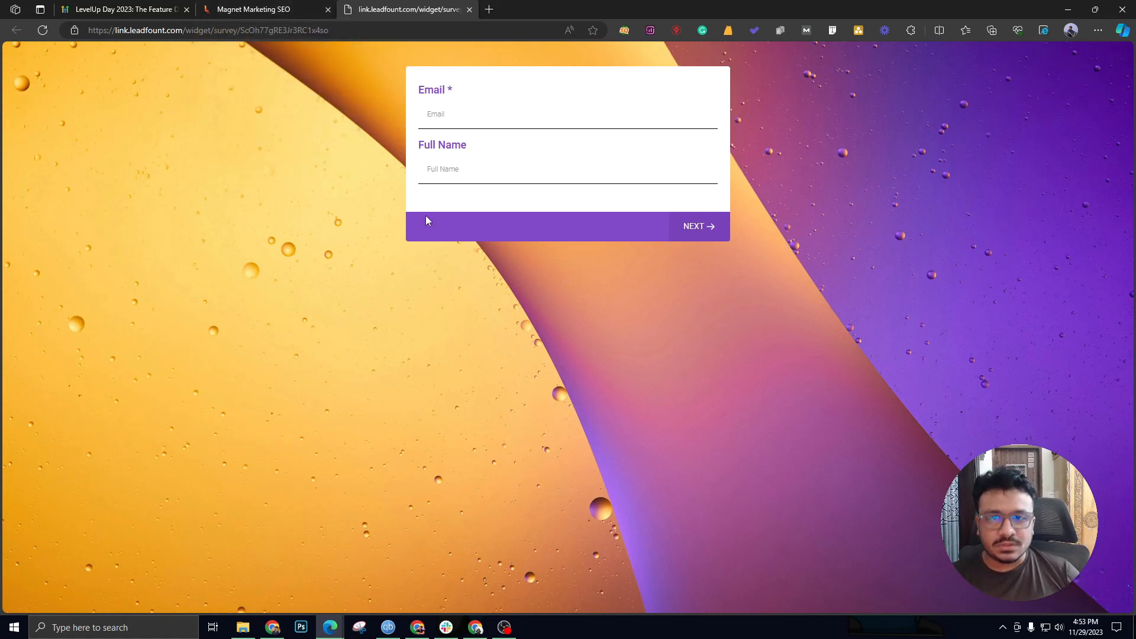
mouse_move(432, 242)
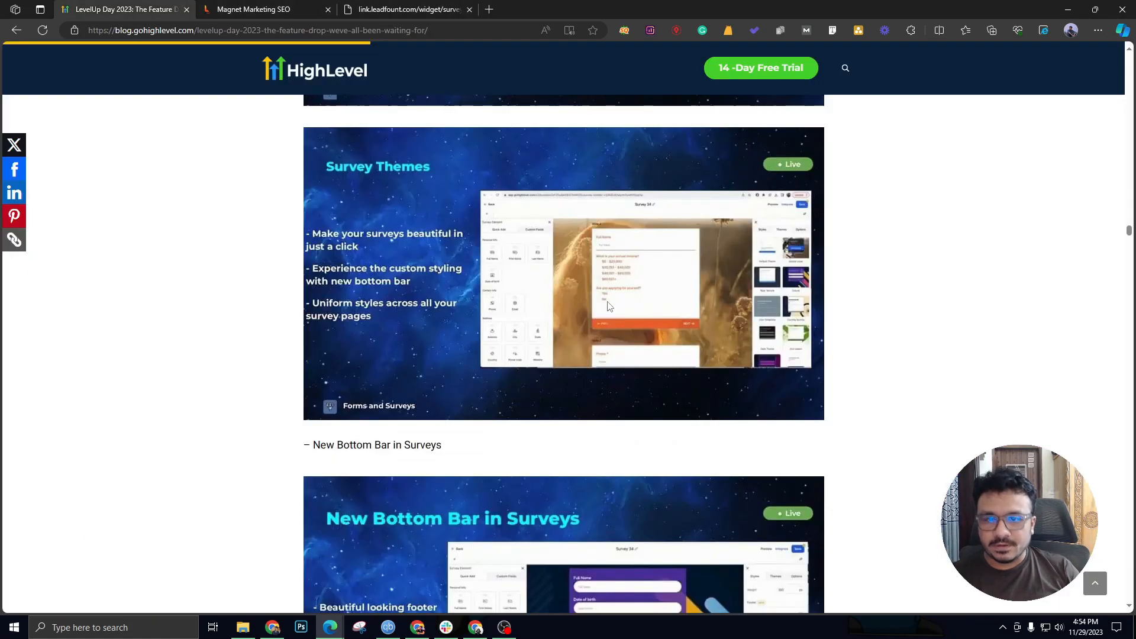
Step: Give the Email field the short label "Enter your name"
left_click(264, 9)
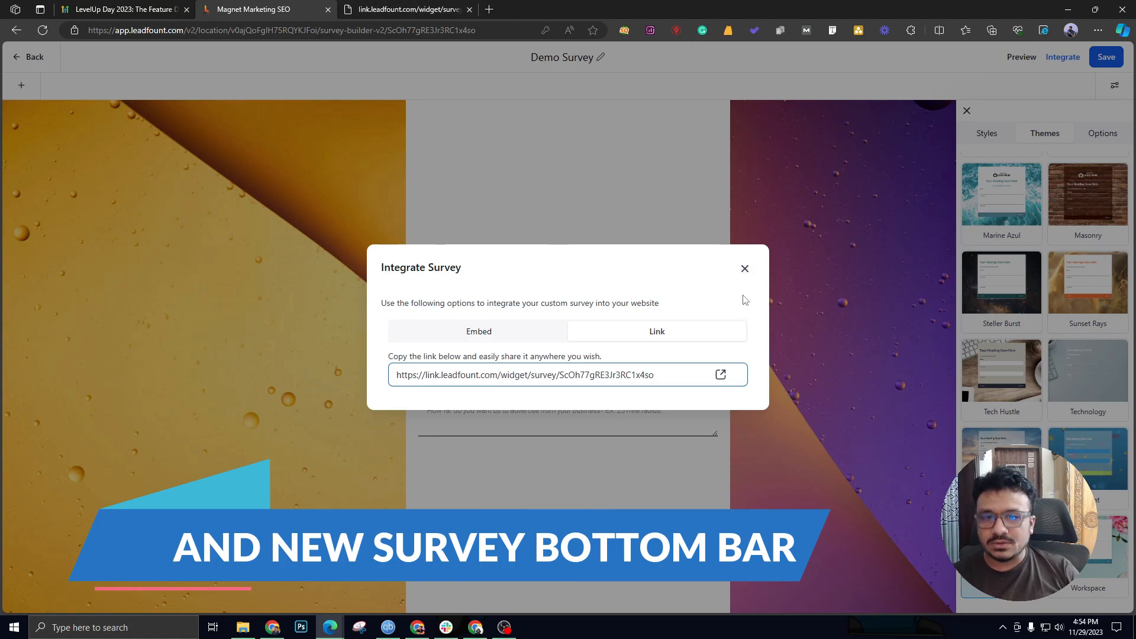
left_click(744, 269)
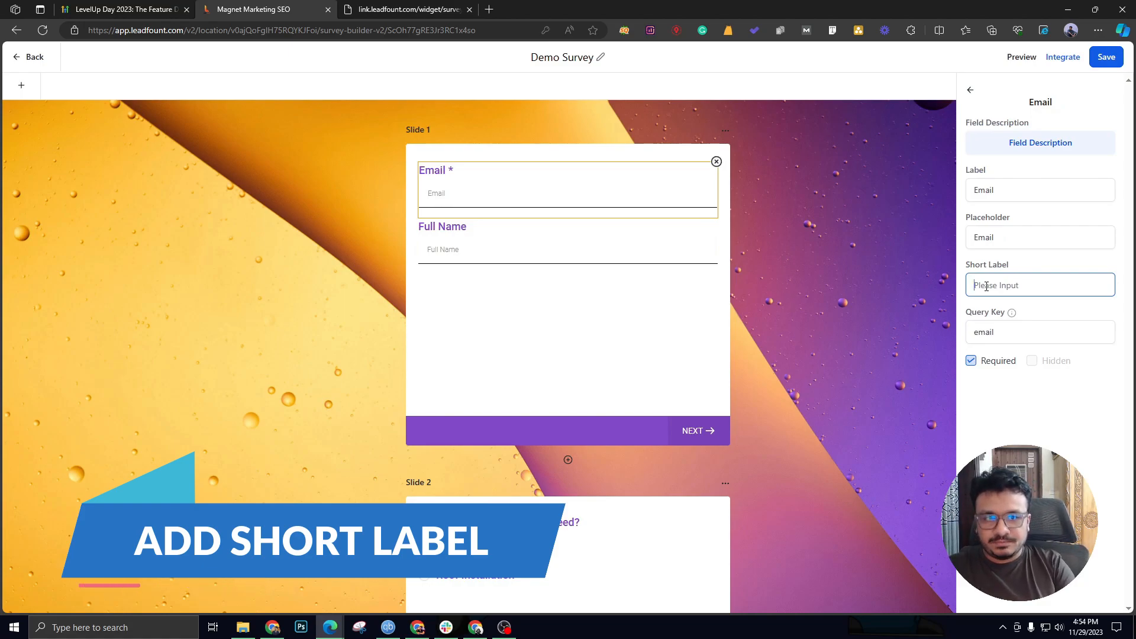
type("Enter yourn")
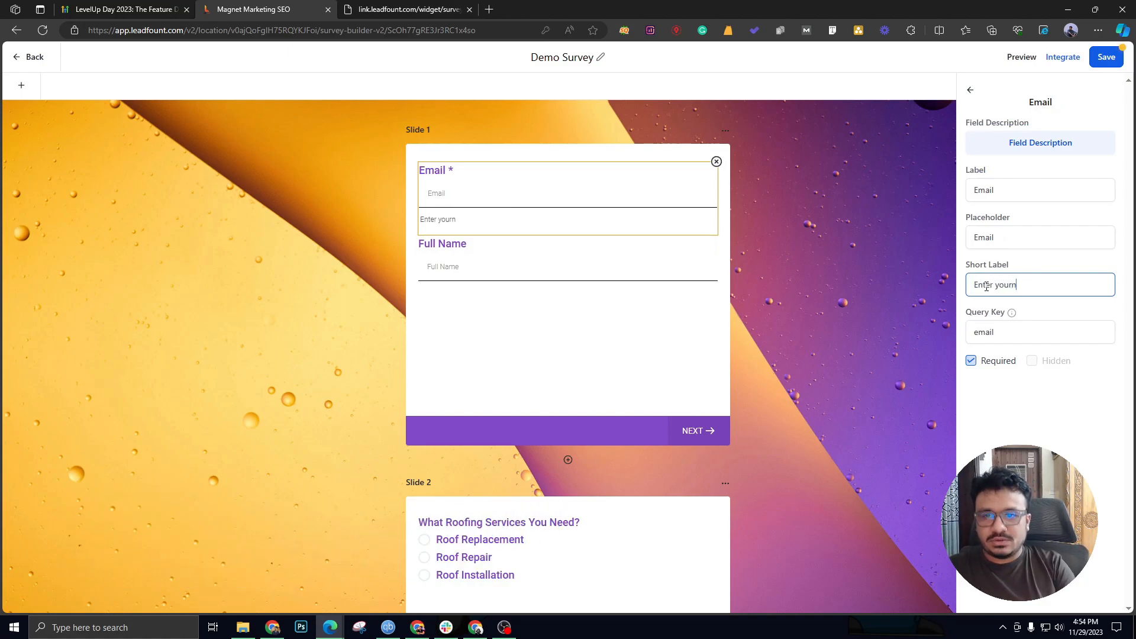
type("name")
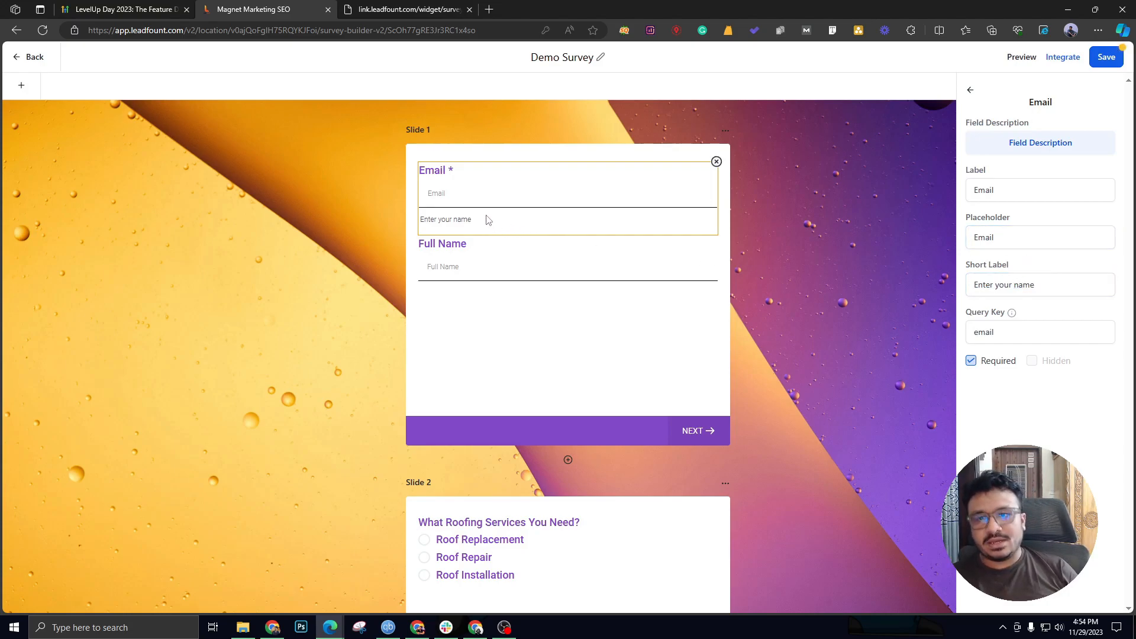
scroll("down", 3)
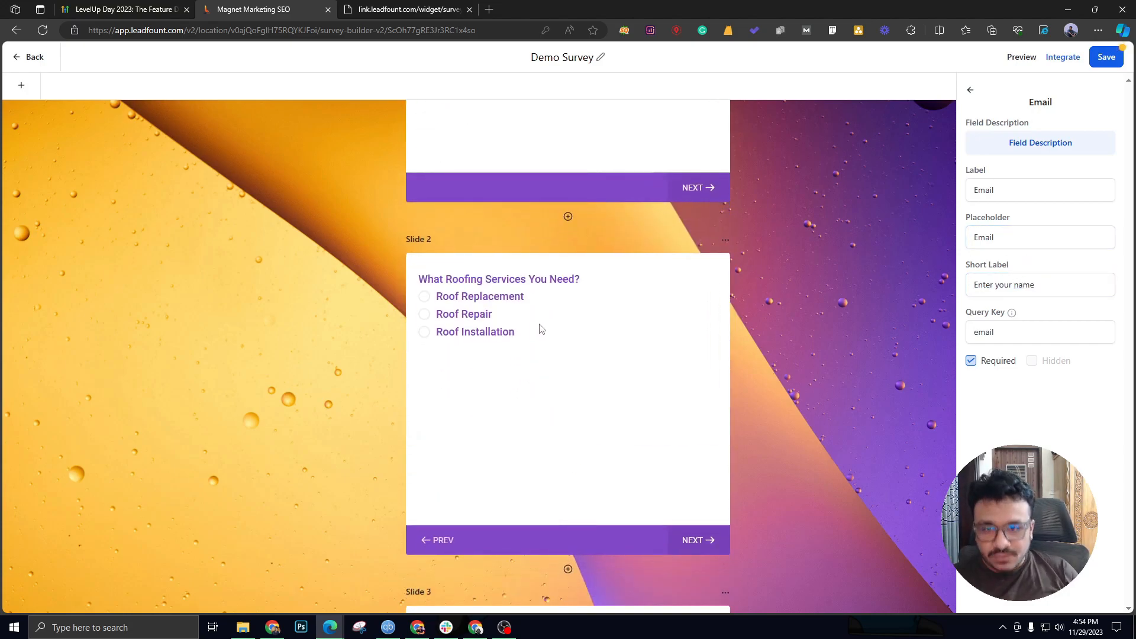
mouse_move(584, 347)
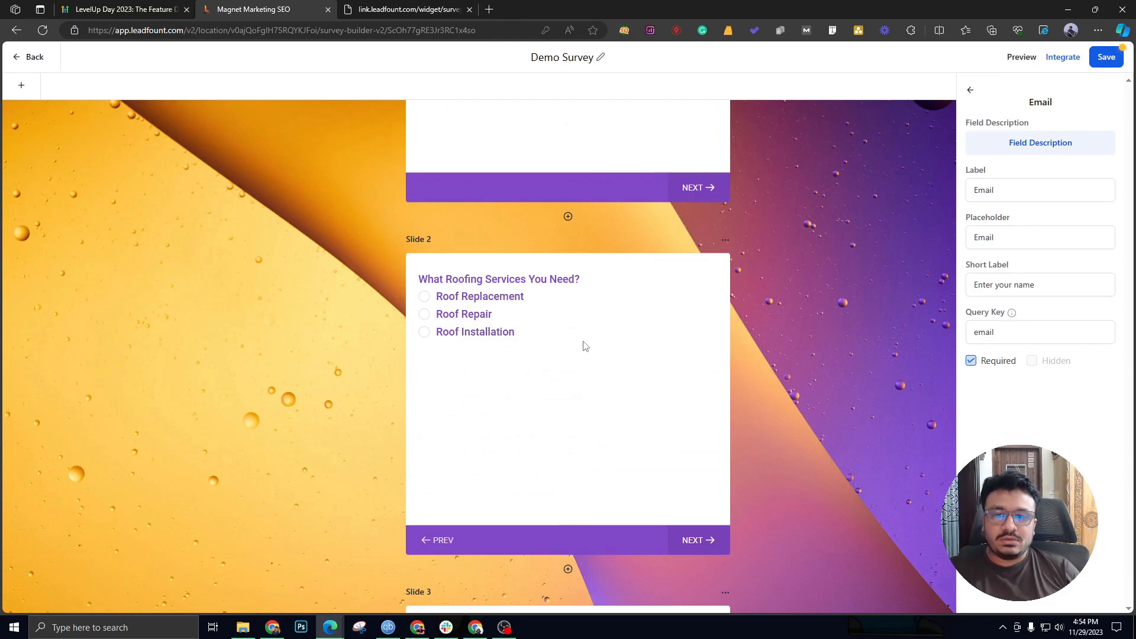
mouse_move(515, 303)
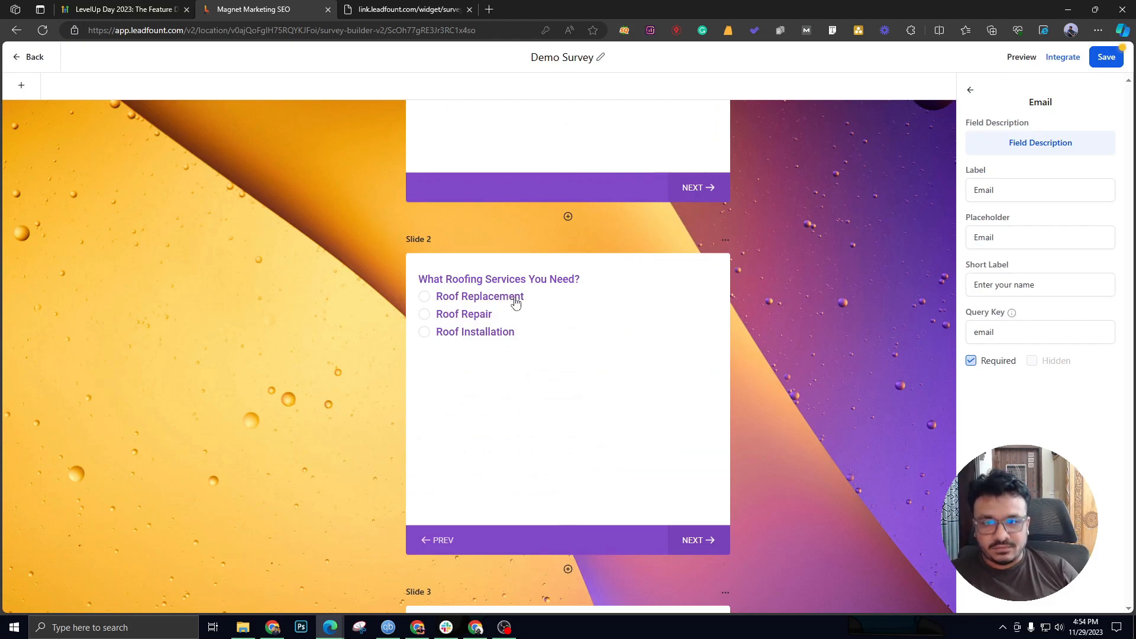
mouse_move(894, 374)
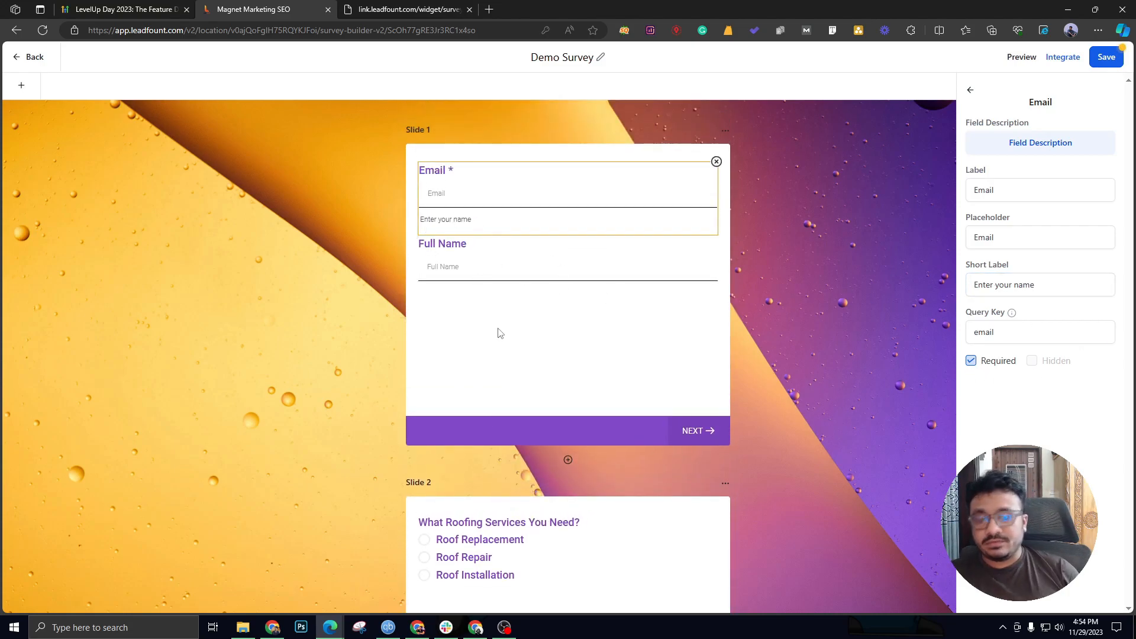
Step: Check the short label announcement in the feature blog post
left_click(123, 9)
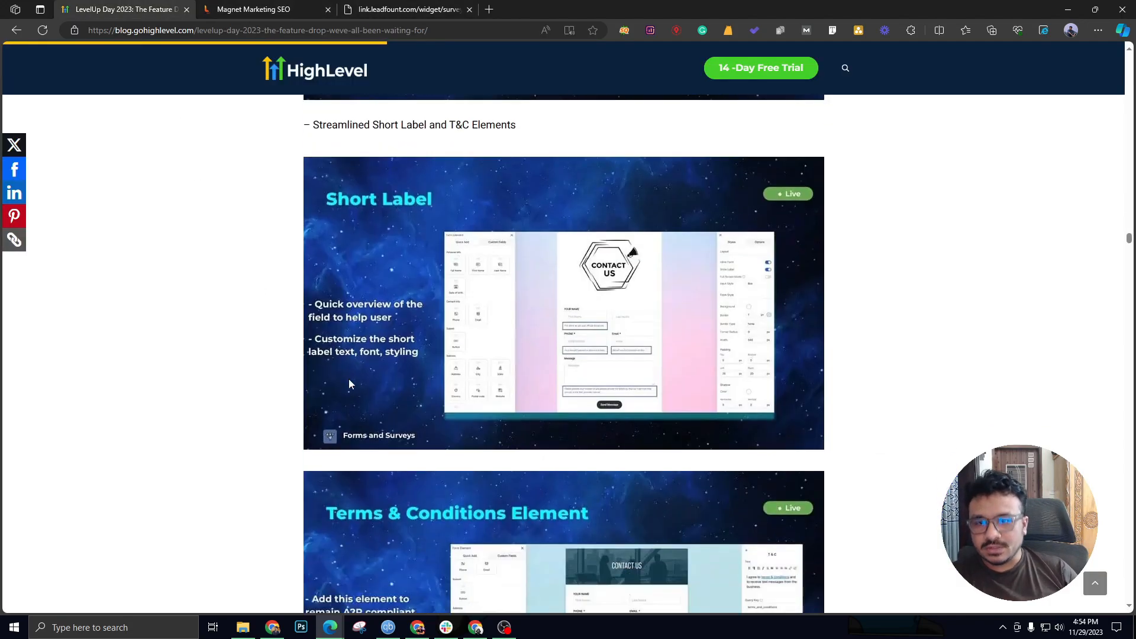
scroll("down", 3)
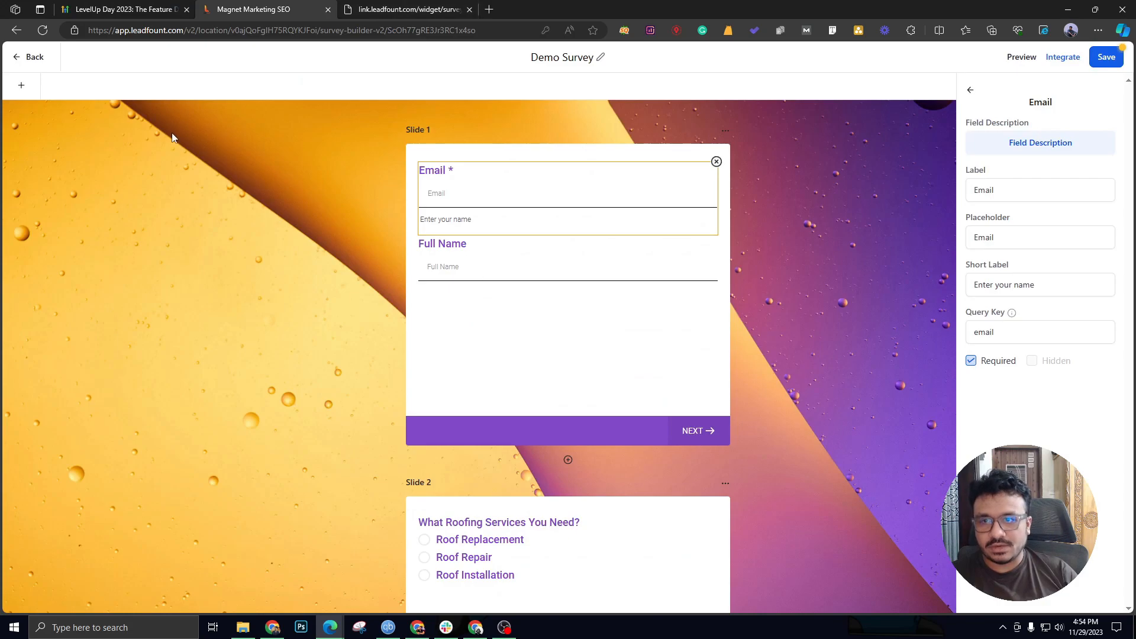
Step: Add a Phone field with T&C checkbox to slide 1 and set the label font family to Poppins
left_click(22, 85)
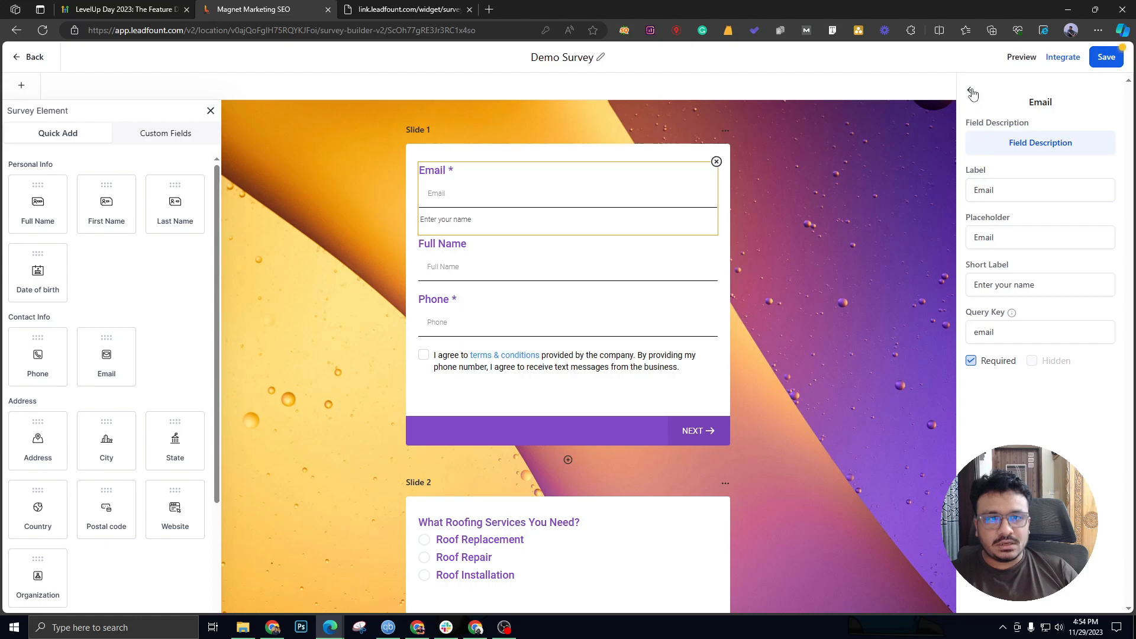
left_click(972, 94)
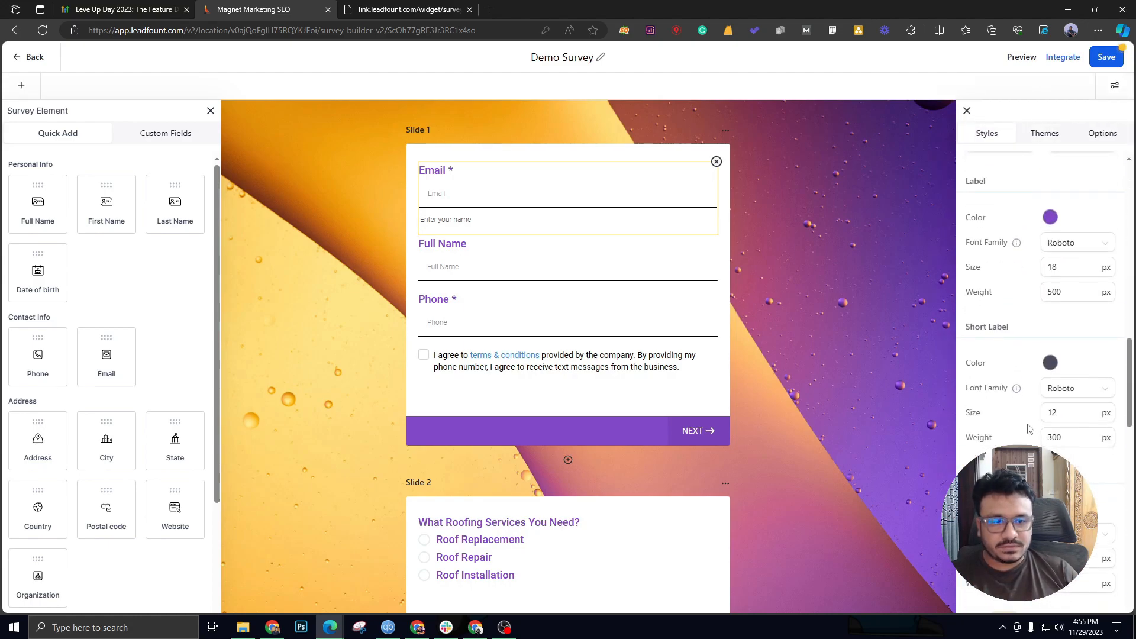
left_click(1077, 237)
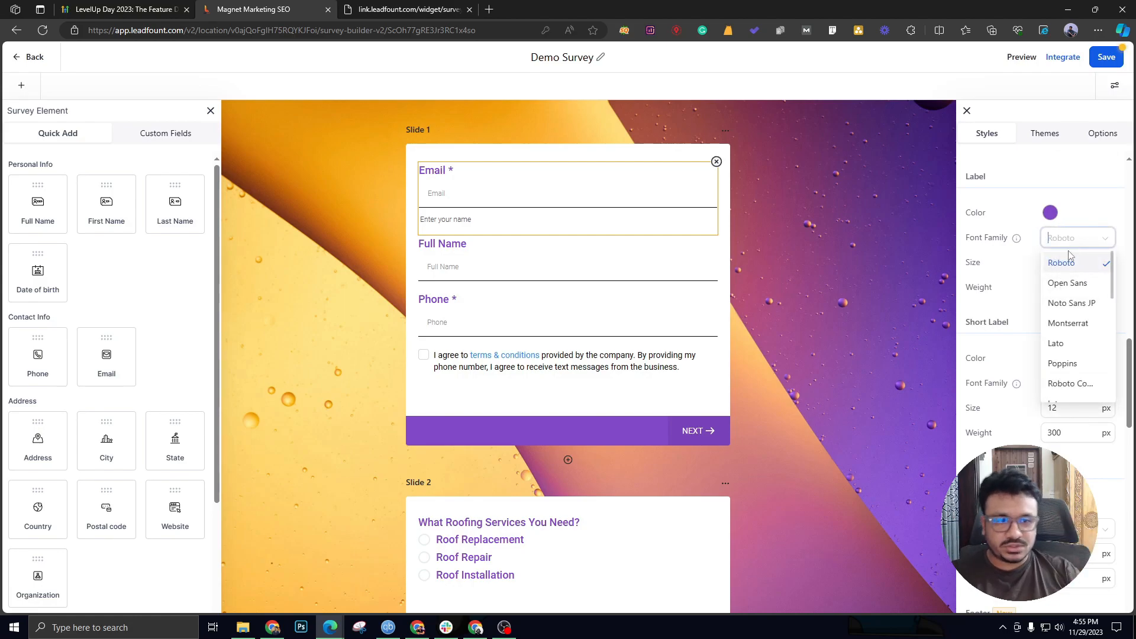
mouse_move(1068, 323)
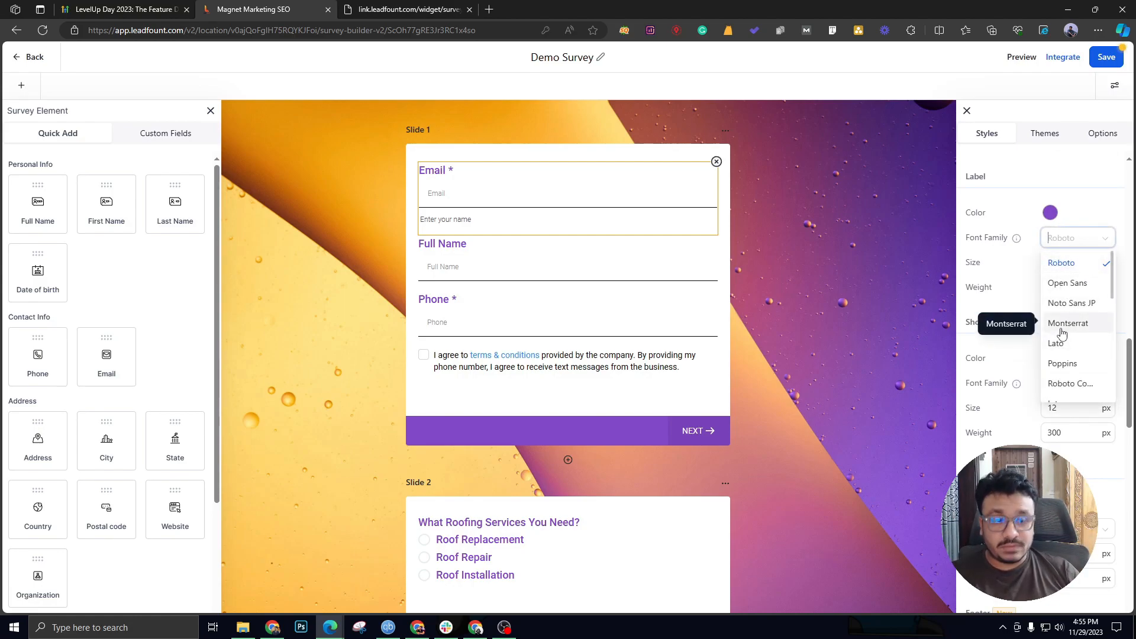
scroll("down", 3)
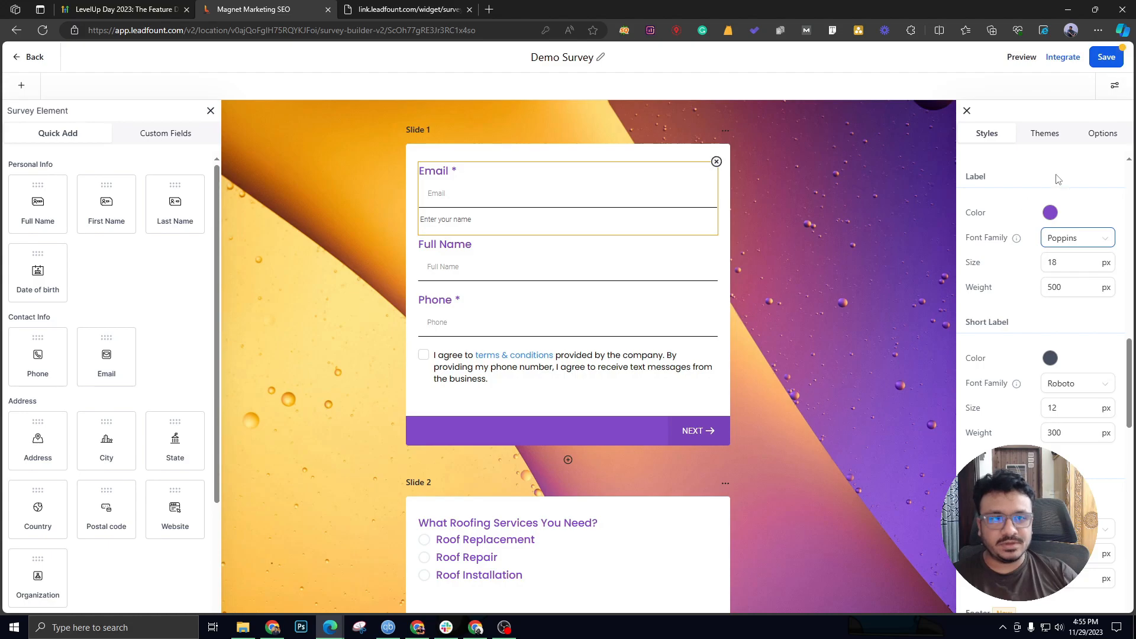
left_click(1102, 133)
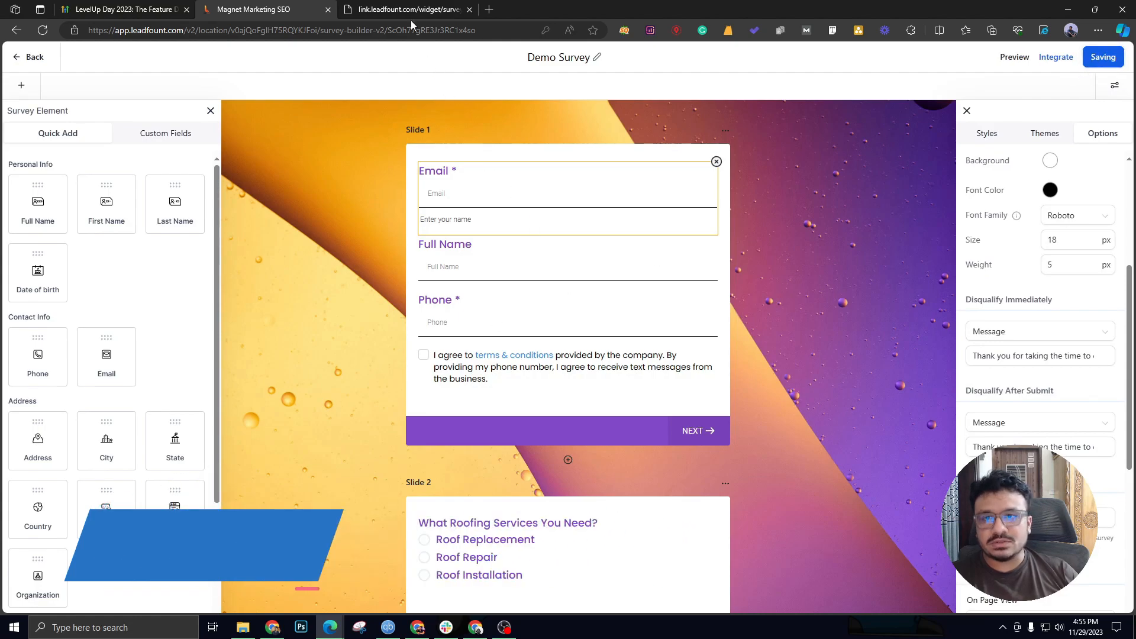
Step: Confirm the live survey shows the saved changes, then return to the LevelUp feature blog post
left_click(406, 9)
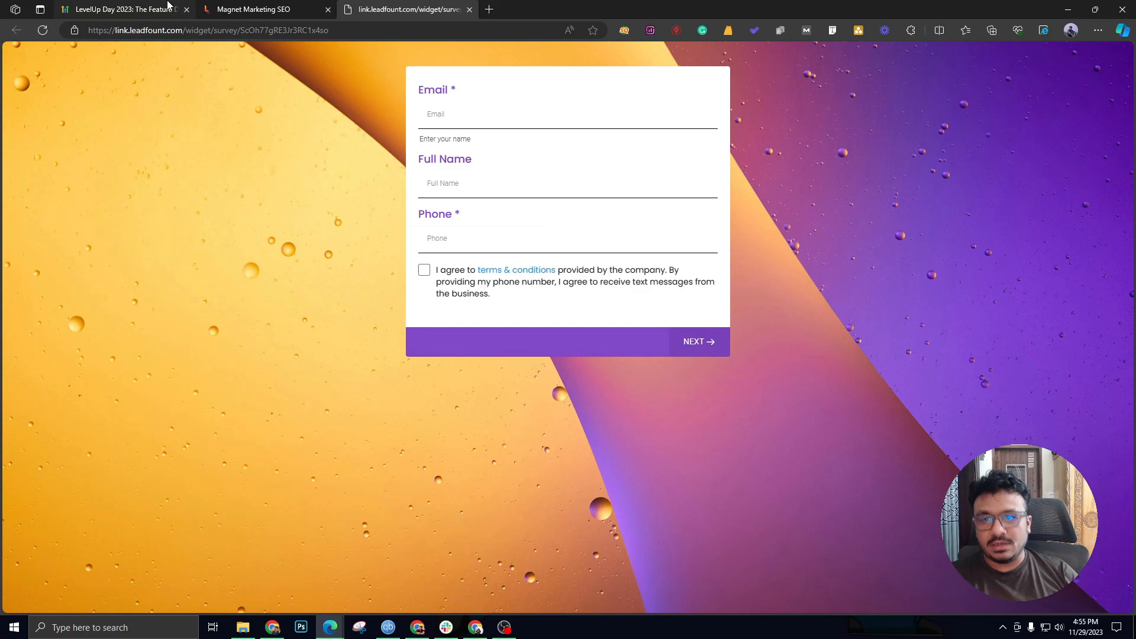
mouse_move(116, 9)
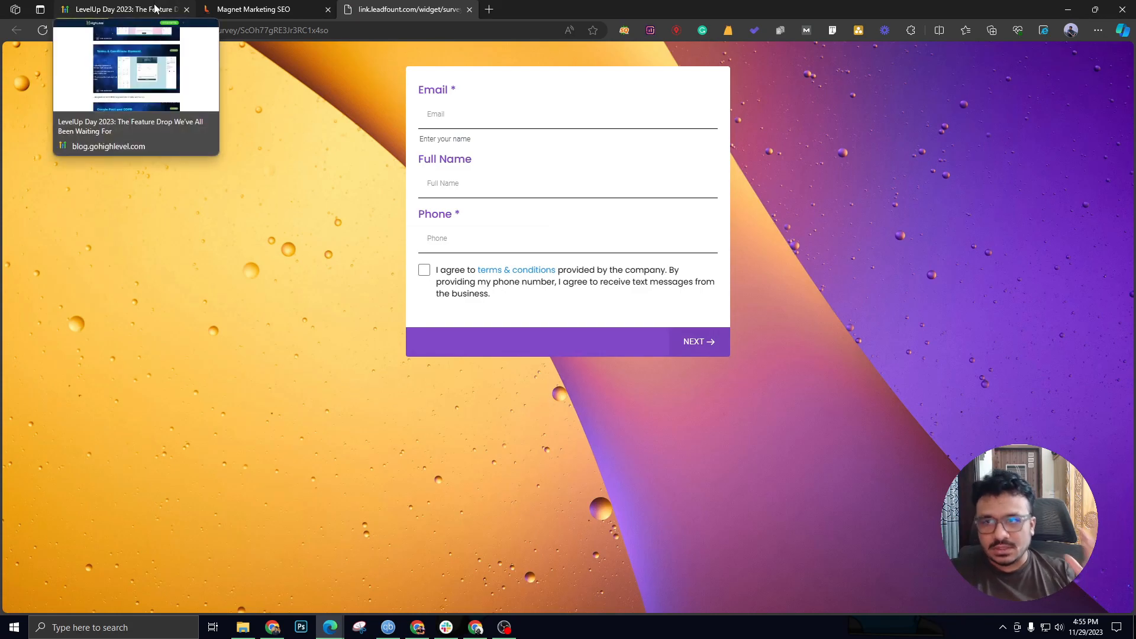
left_click(123, 8)
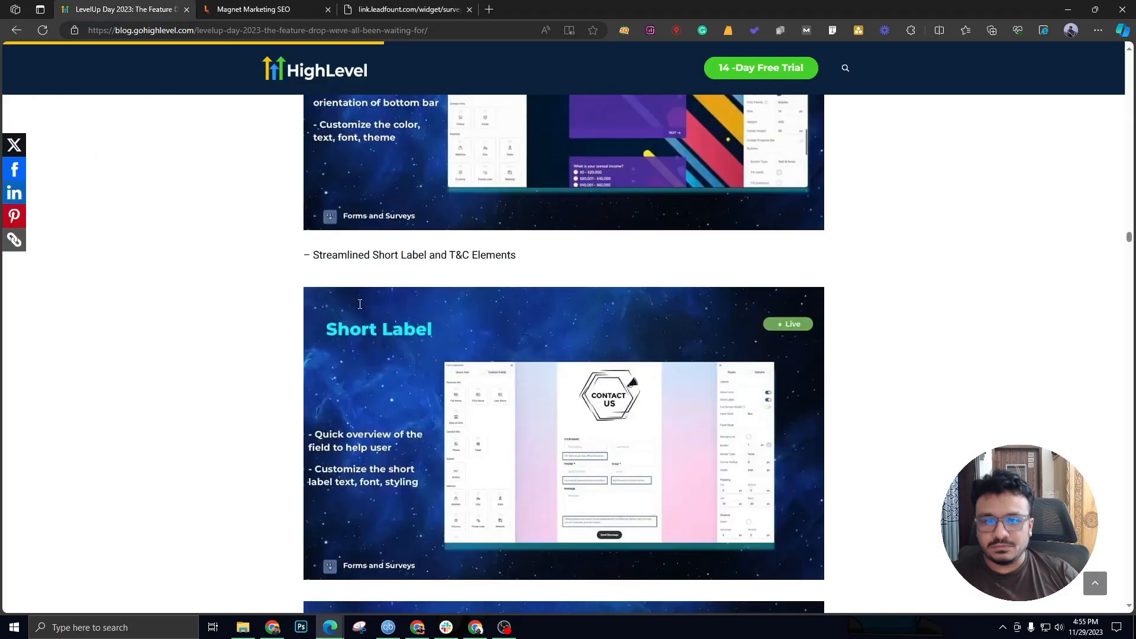
scroll("down", 3)
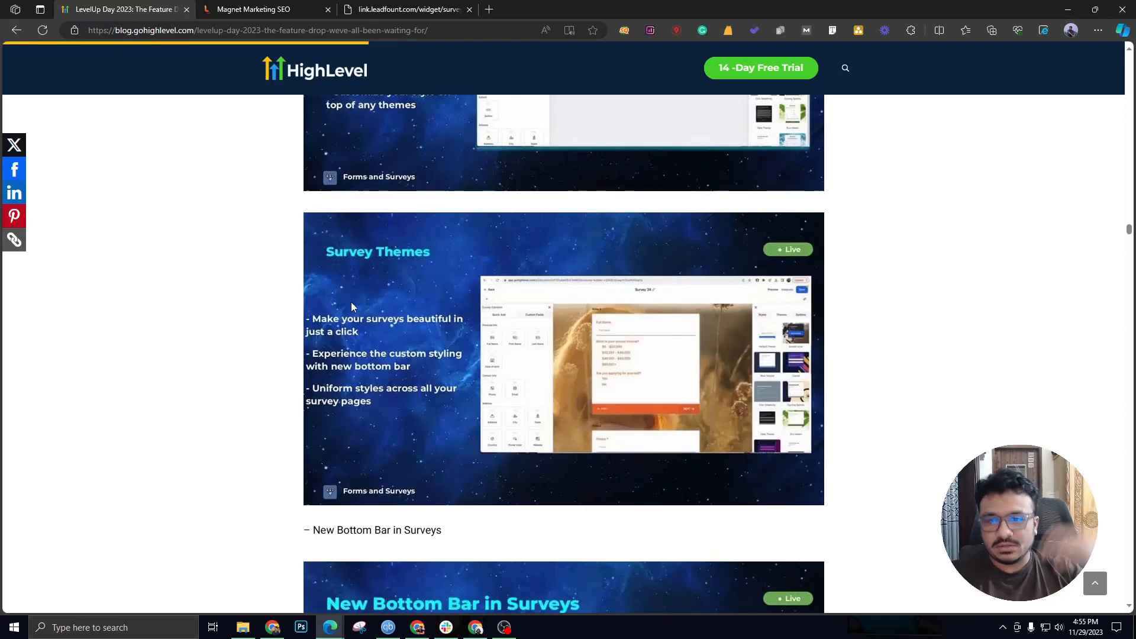
scroll("up", 3)
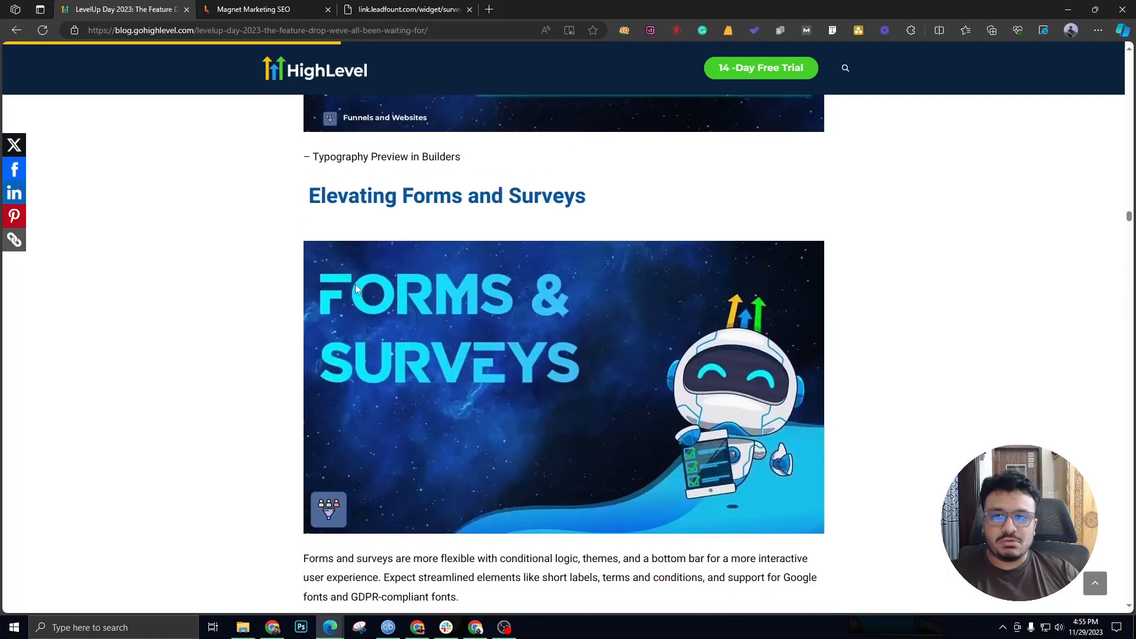
scroll("down", 3)
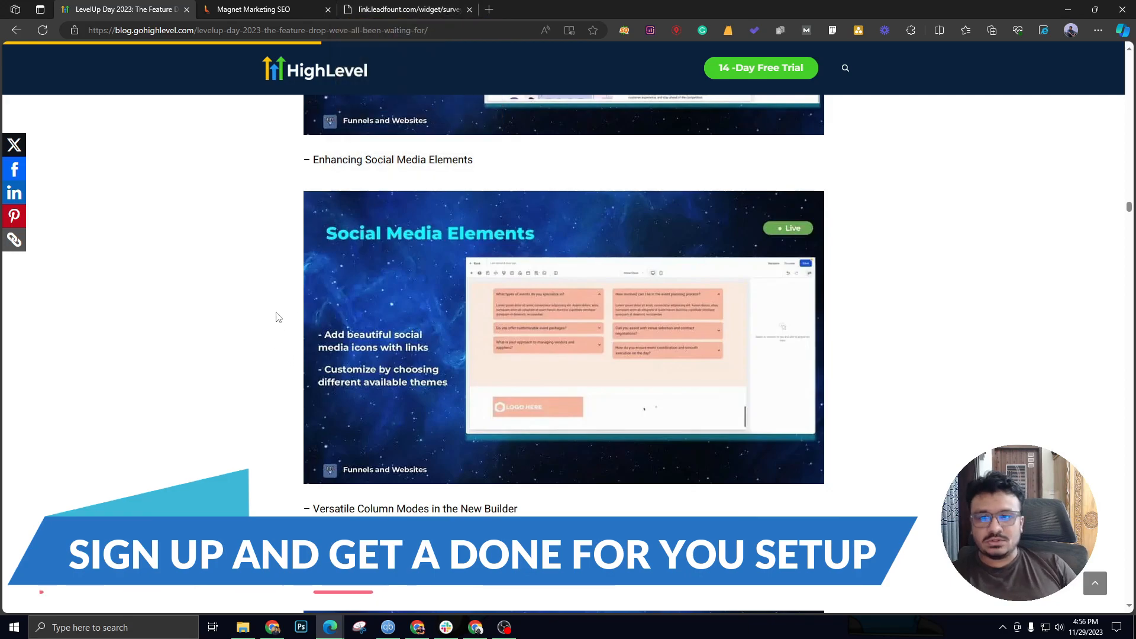
mouse_move(398, 167)
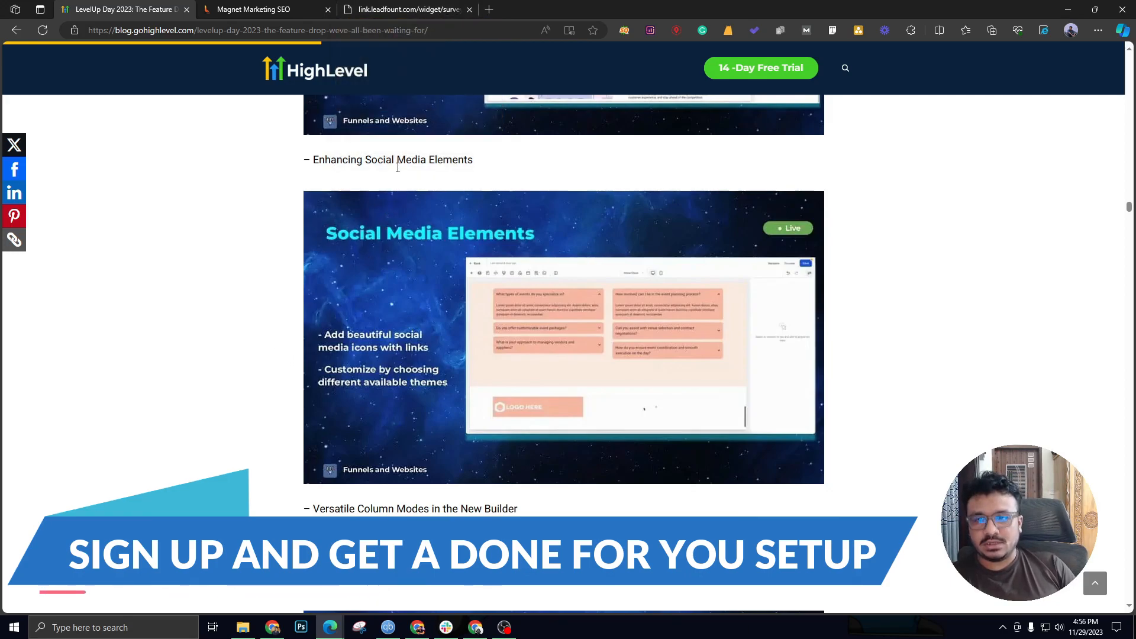